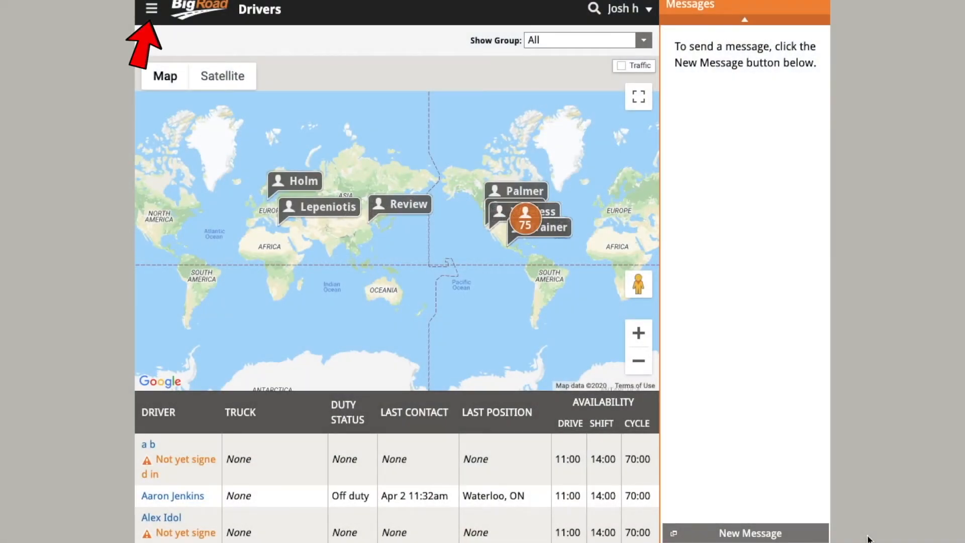
# Step: Switch from the Drivers dashboard to the Freight section via the hamburger menu
pyautogui.click(151, 9)
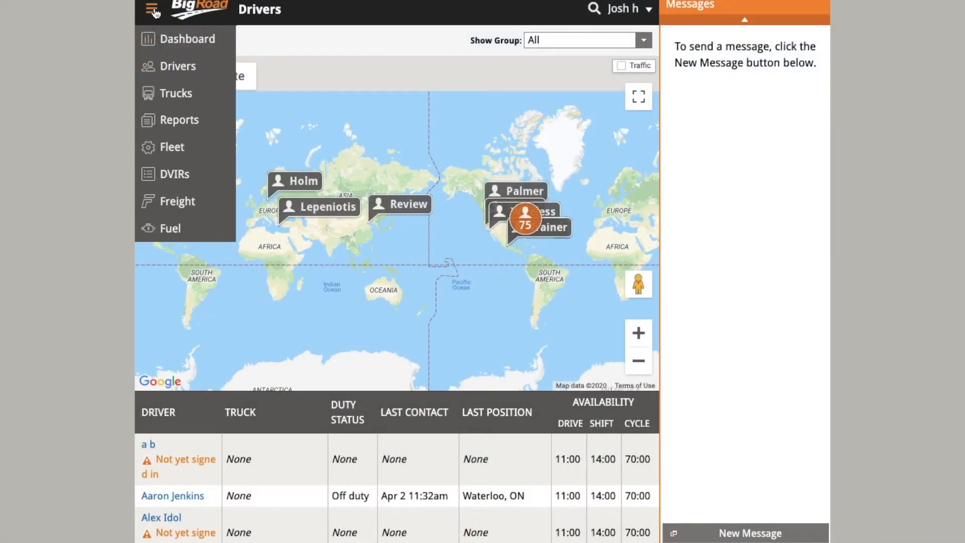
pyautogui.moveTo(177, 201)
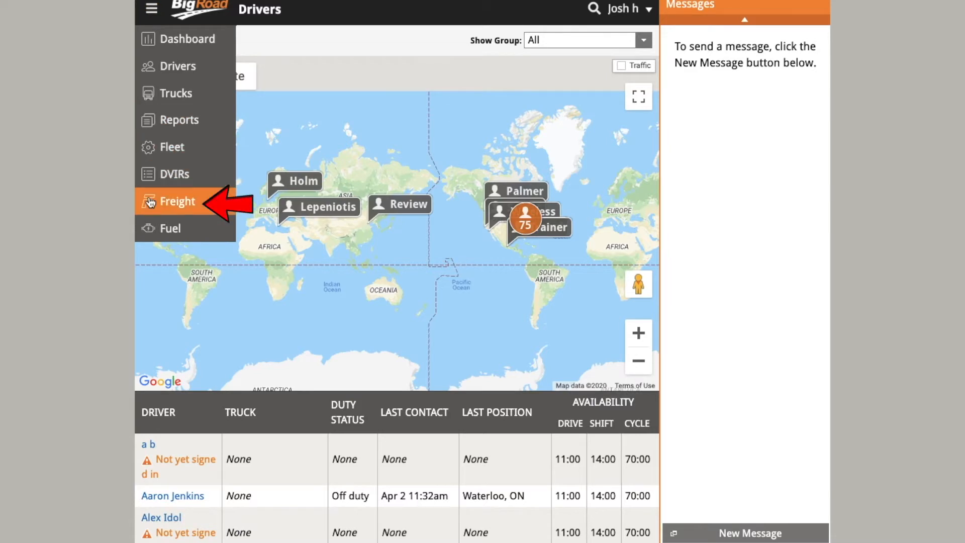
pyautogui.click(179, 201)
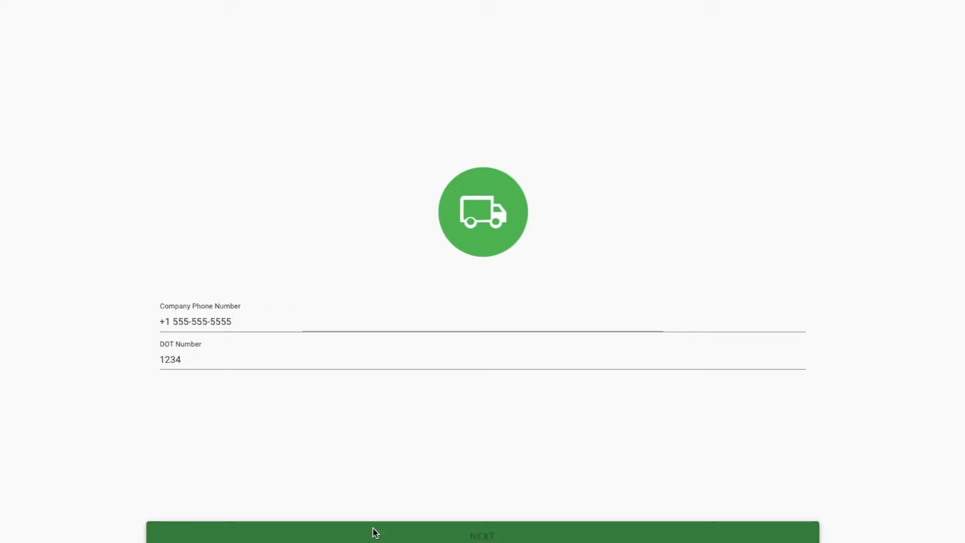
# Step: Confirm the company phone and DOT number, then save van as Driver Four's equipment type
pyautogui.click(481, 533)
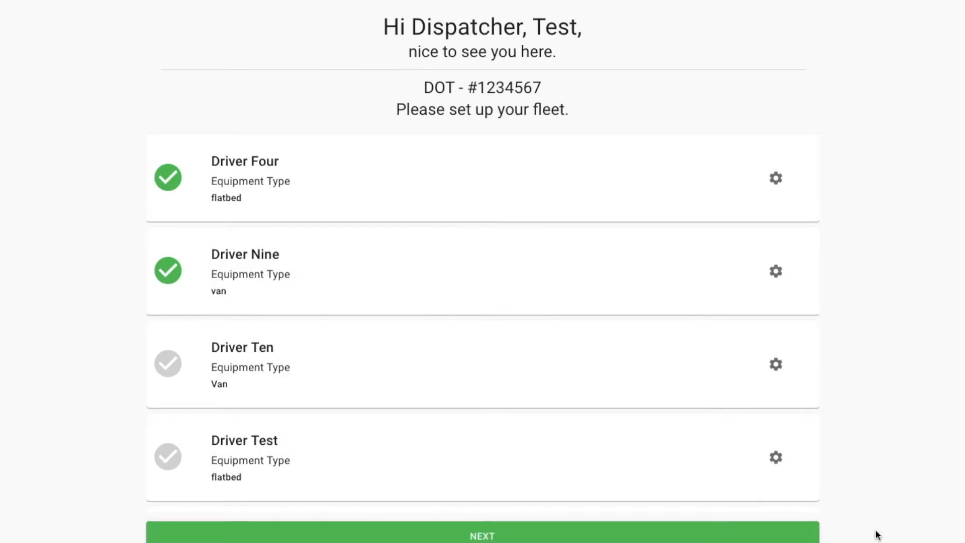
pyautogui.moveTo(604, 188)
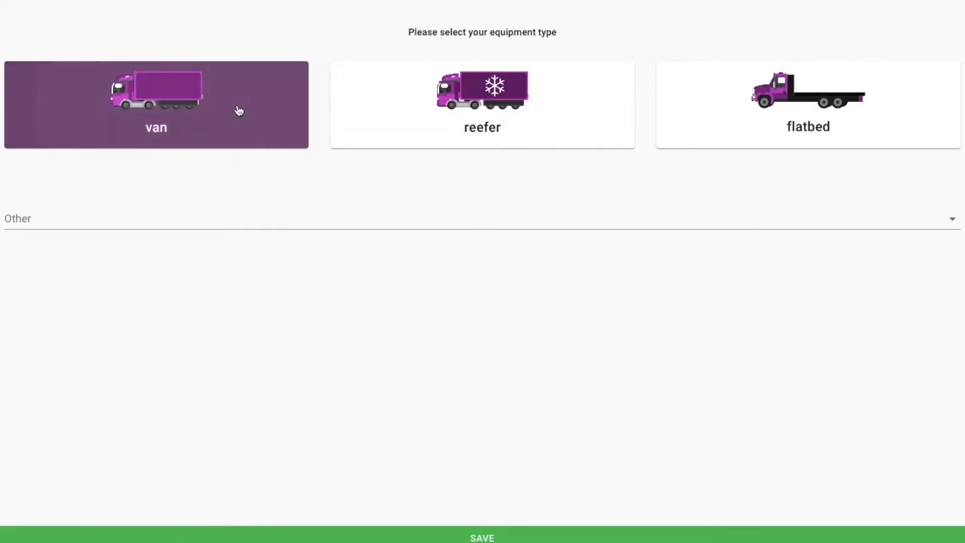
pyautogui.click(482, 537)
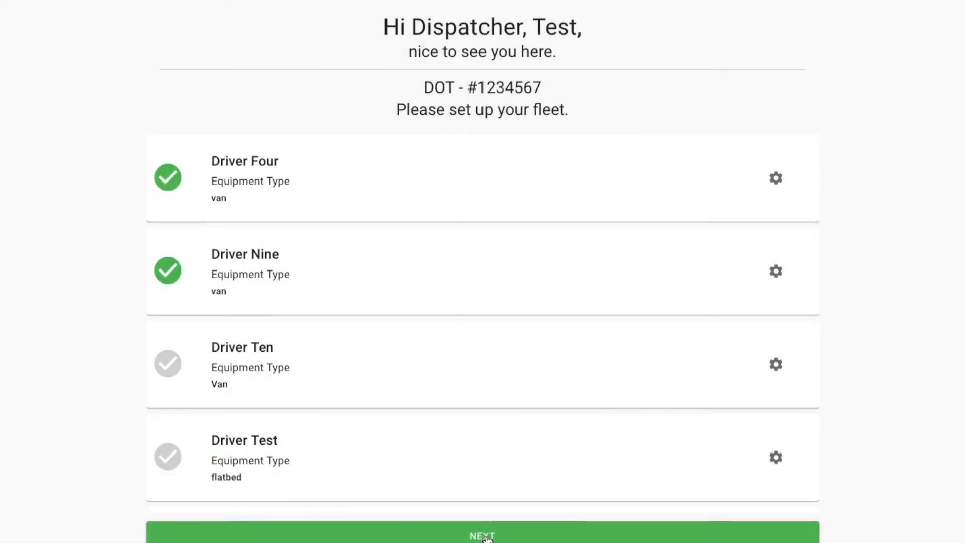
pyautogui.scroll(-3)
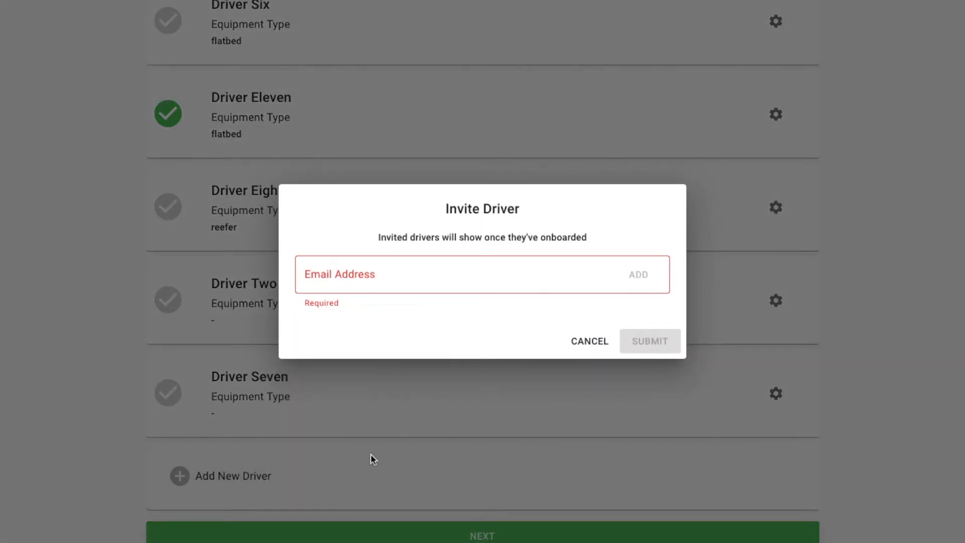
pyautogui.write('freight')
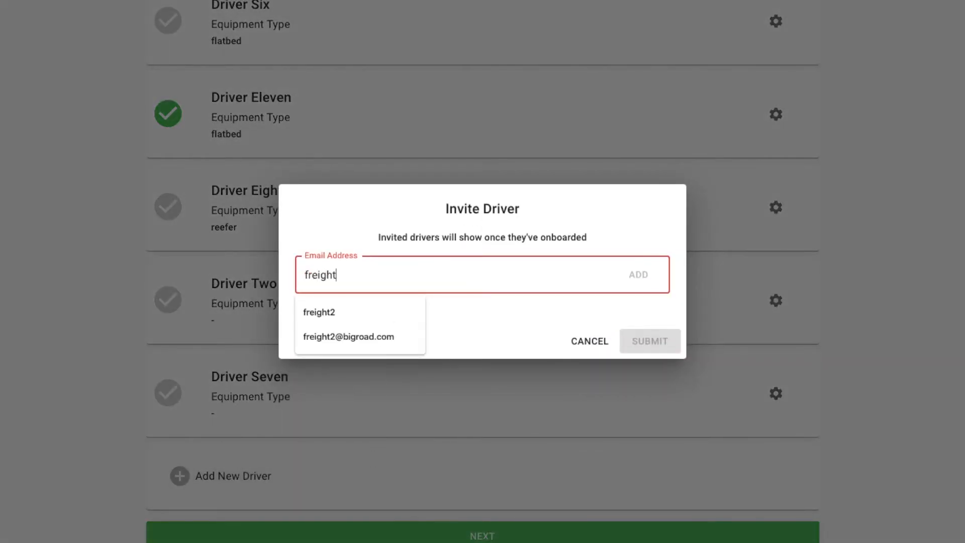
pyautogui.click(348, 336)
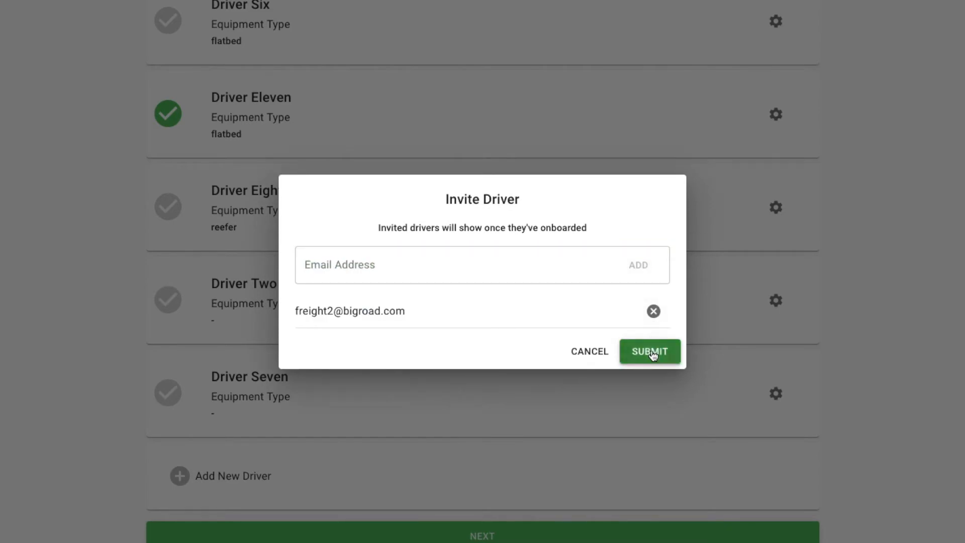
pyautogui.click(649, 351)
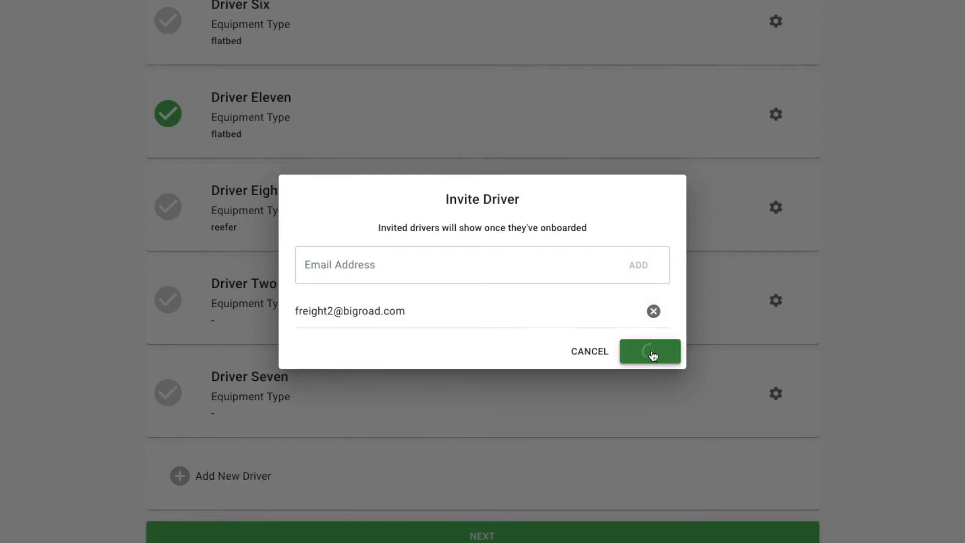
pyautogui.click(649, 350)
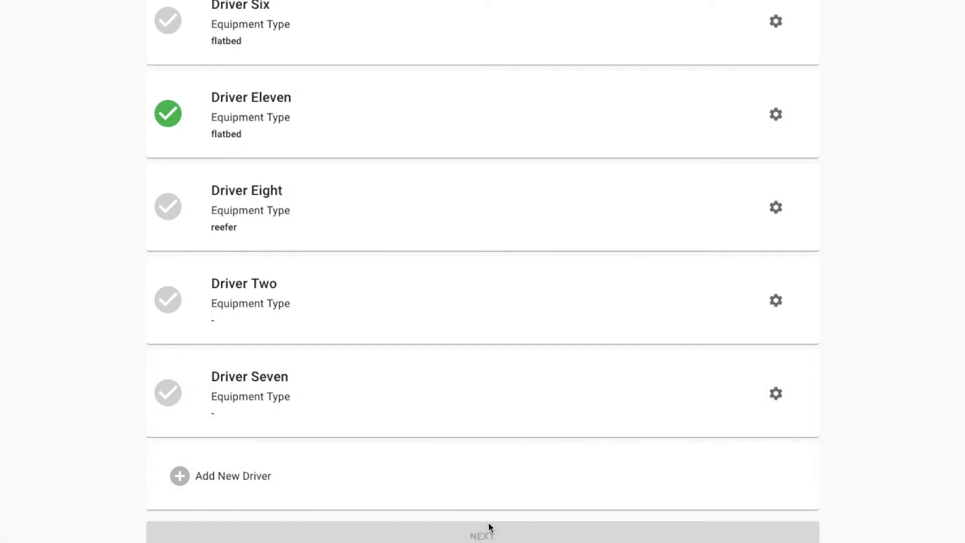
pyautogui.click(481, 533)
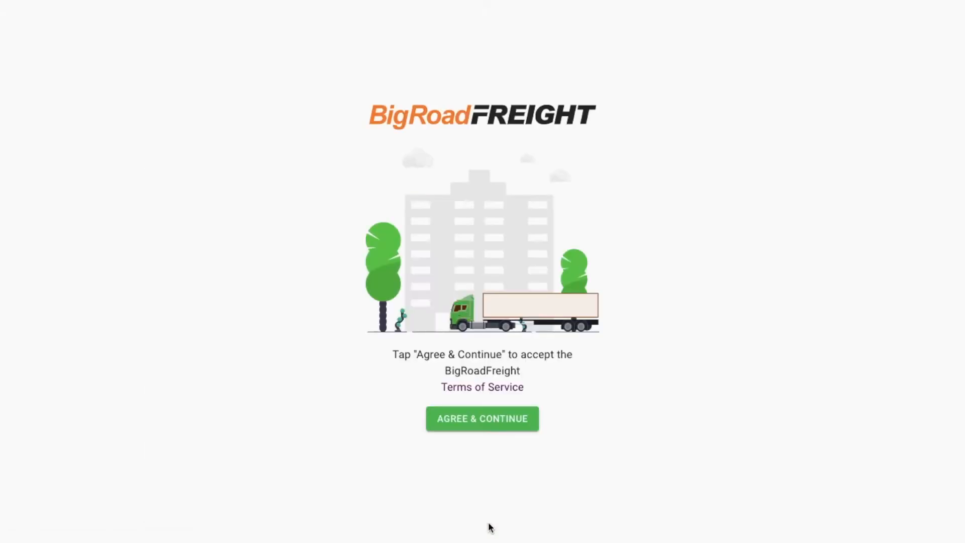
# Step: Agree to the Terms of Service and browse the My Loads list
pyautogui.click(481, 418)
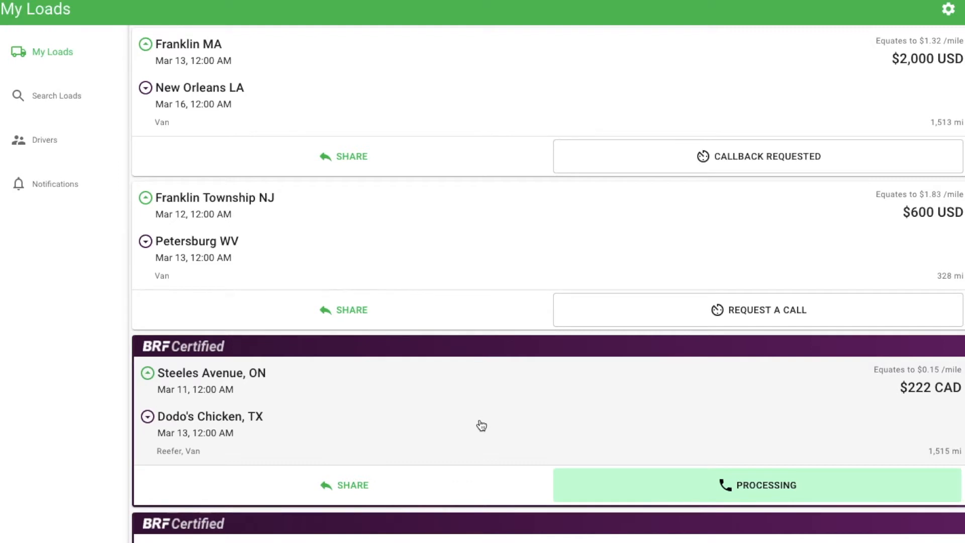
pyautogui.scroll(-3)
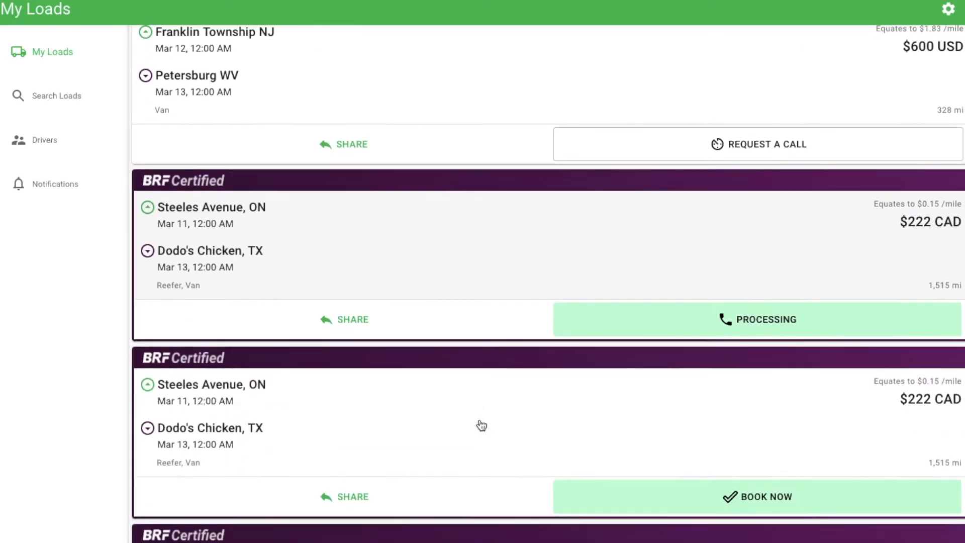
pyautogui.moveTo(83, 96)
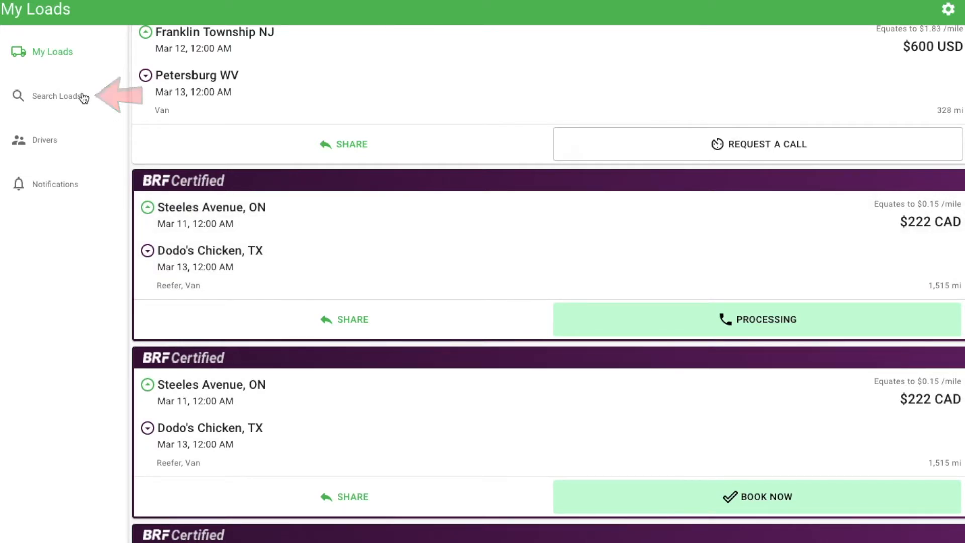
pyautogui.click(55, 97)
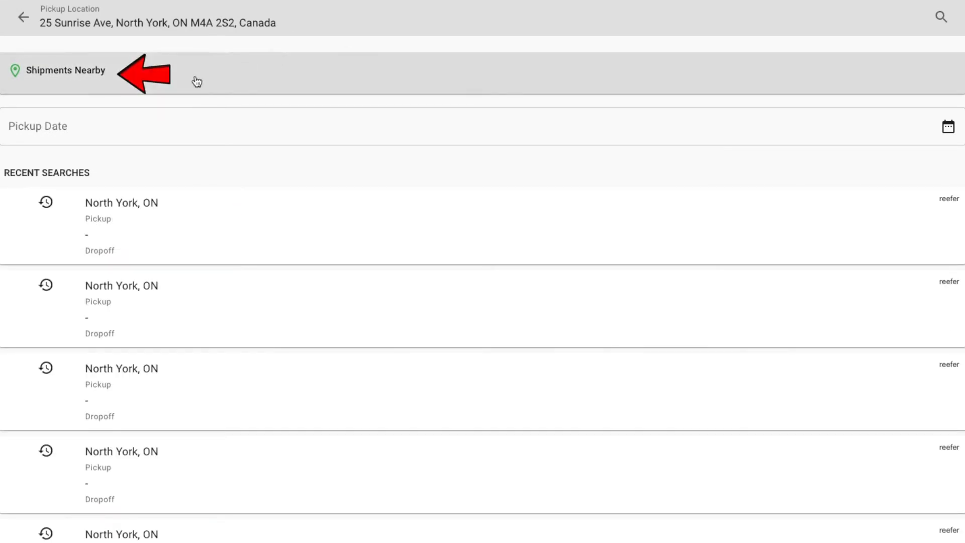
pyautogui.click(65, 69)
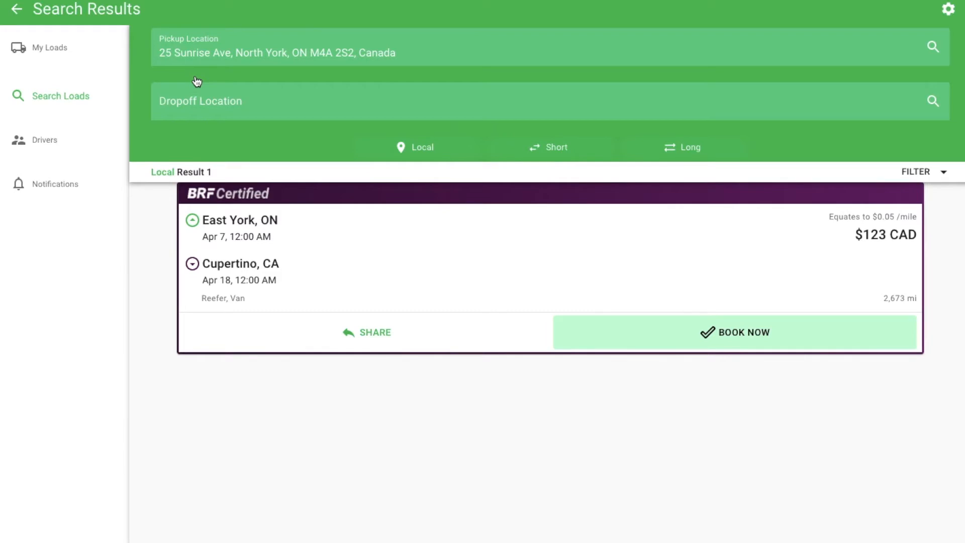
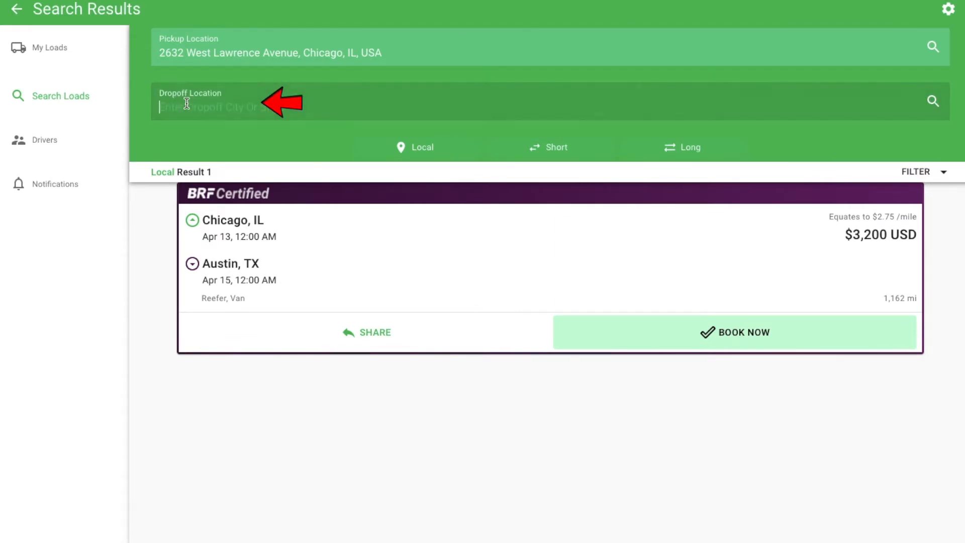
# Step: Set the dropoff to Austin, TX, USA and show long-haul loads
pyautogui.write('austin')
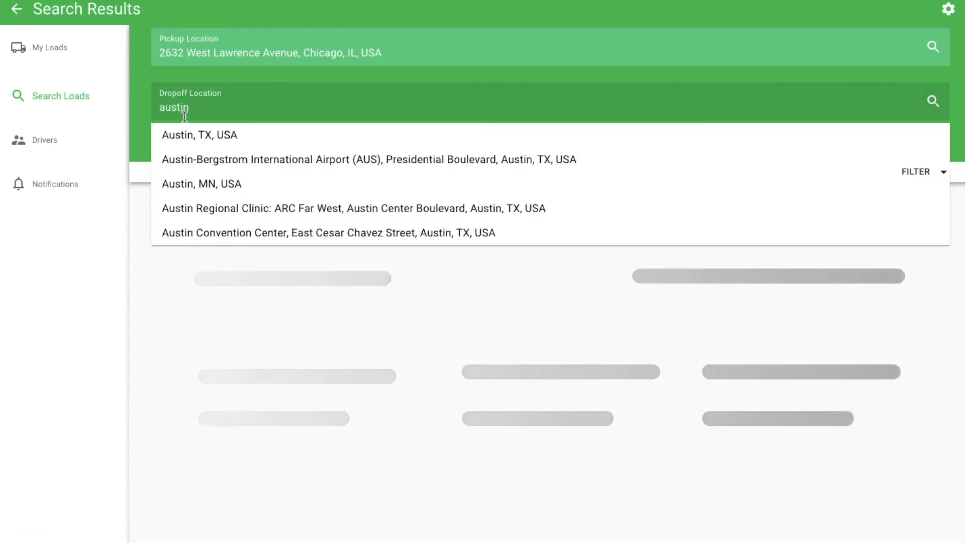
pyautogui.click(199, 135)
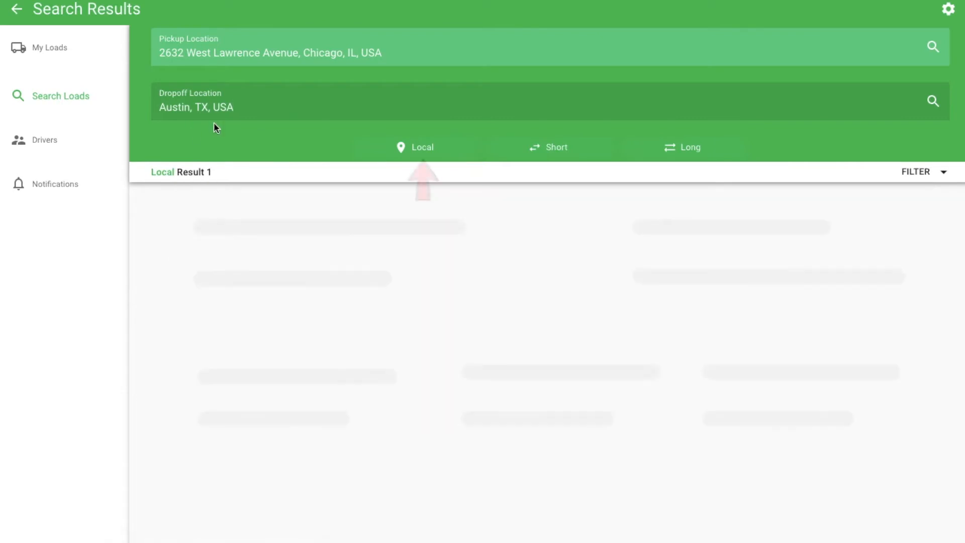
pyautogui.click(422, 146)
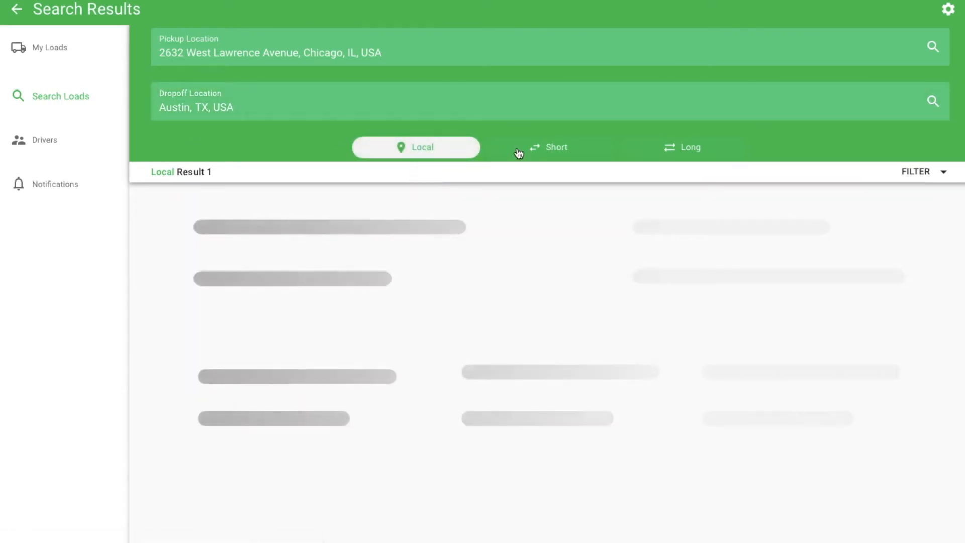
pyautogui.click(683, 147)
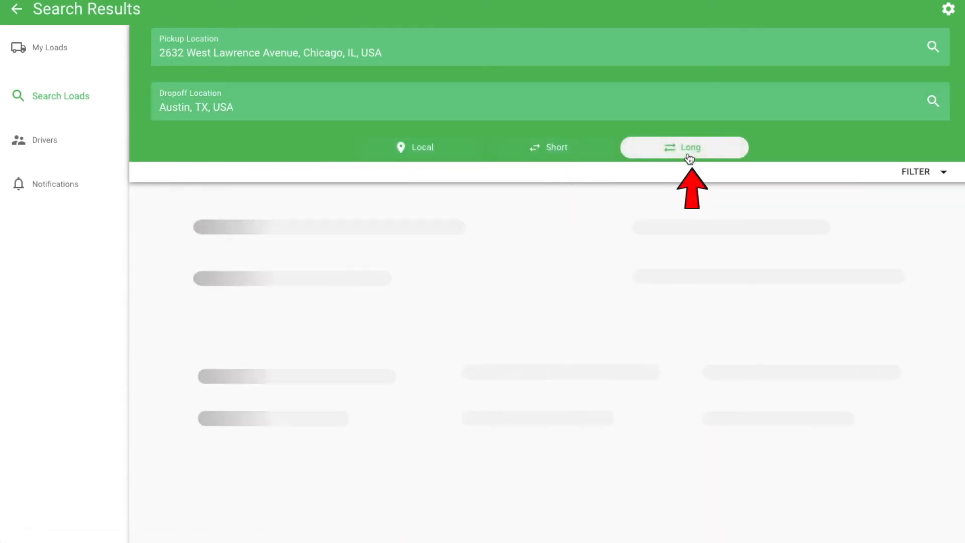
# Step: Sort the results by Highest Price in the Filter panel and return to the results
pyautogui.click(683, 147)
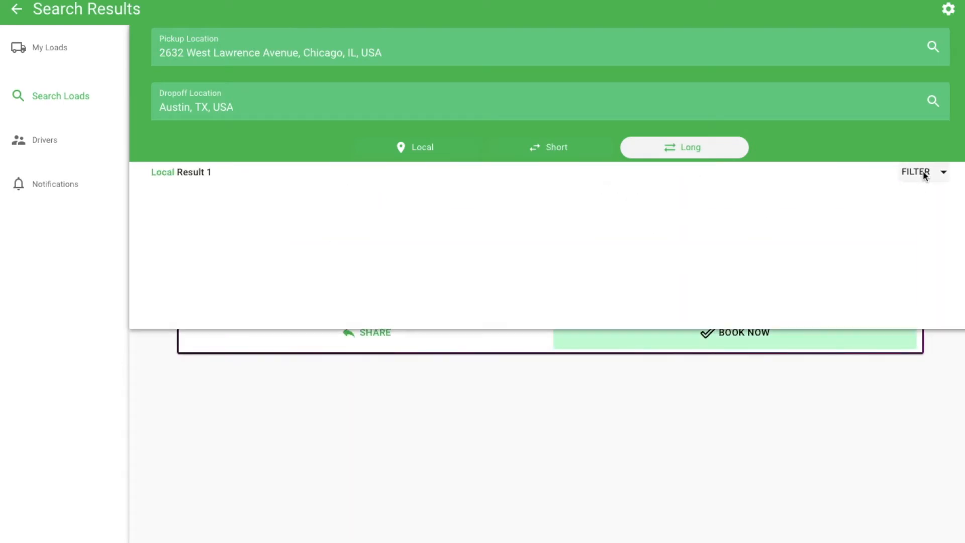
pyautogui.click(915, 171)
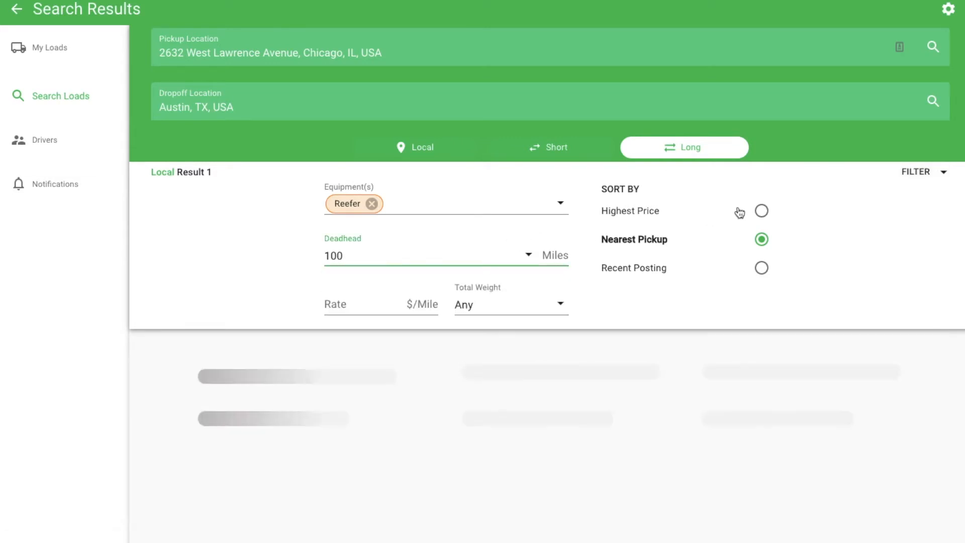
pyautogui.click(760, 210)
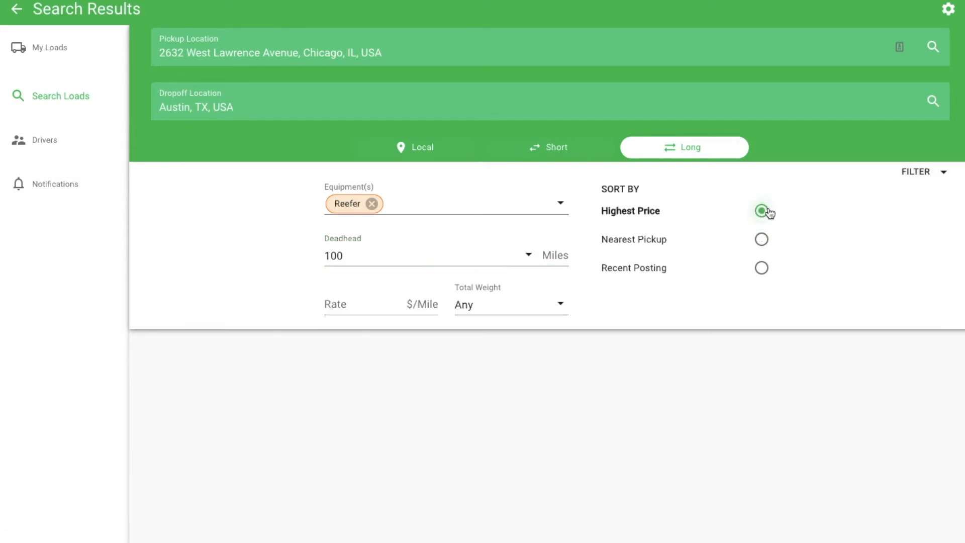
pyautogui.click(941, 172)
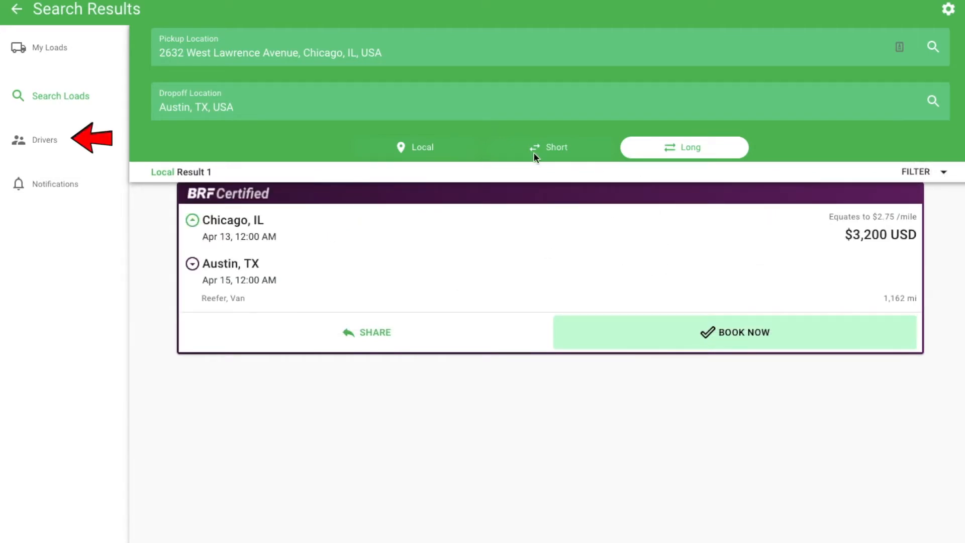
pyautogui.click(44, 140)
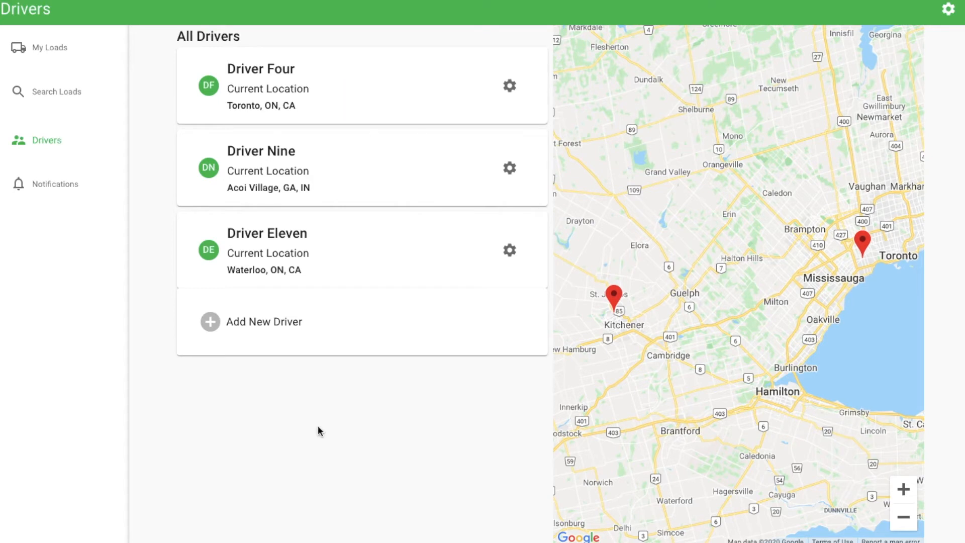
pyautogui.moveTo(258, 330)
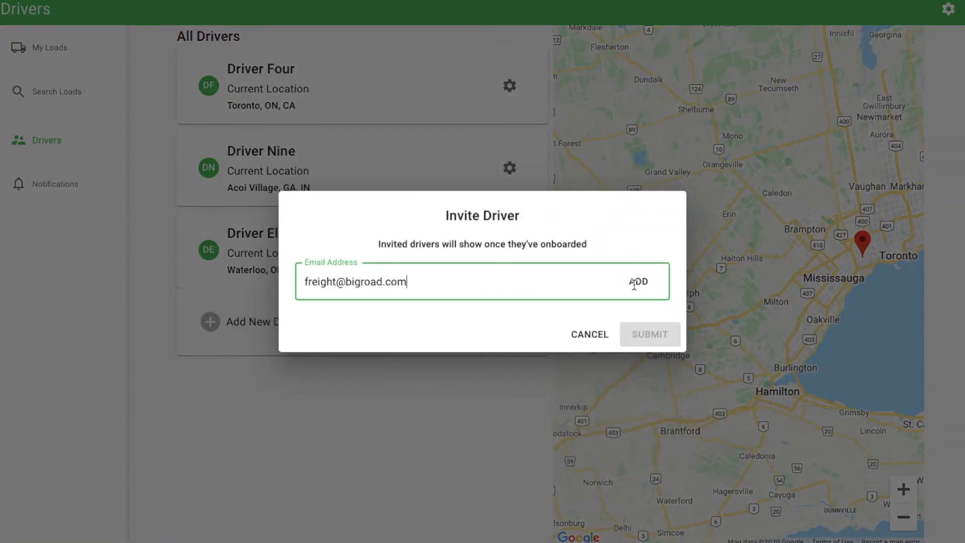
pyautogui.click(638, 281)
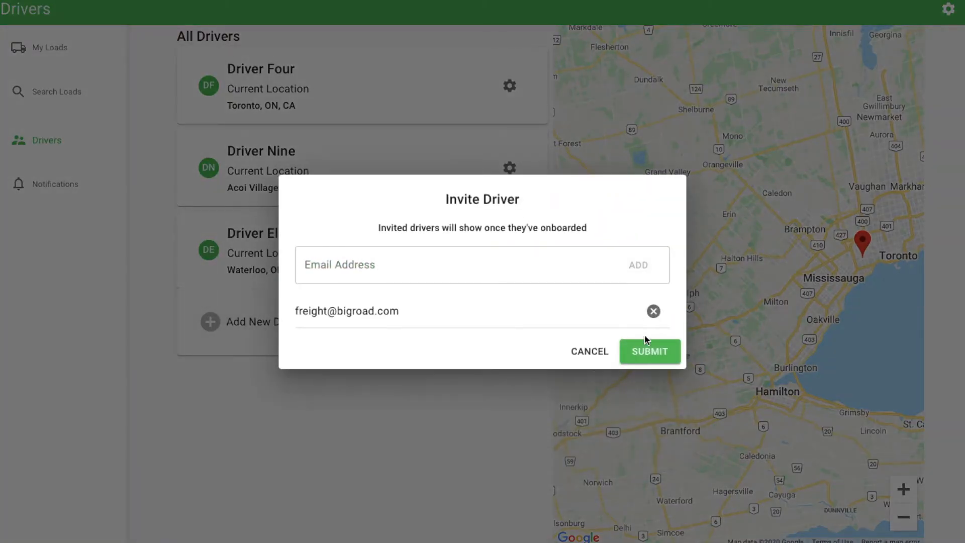
pyautogui.click(648, 352)
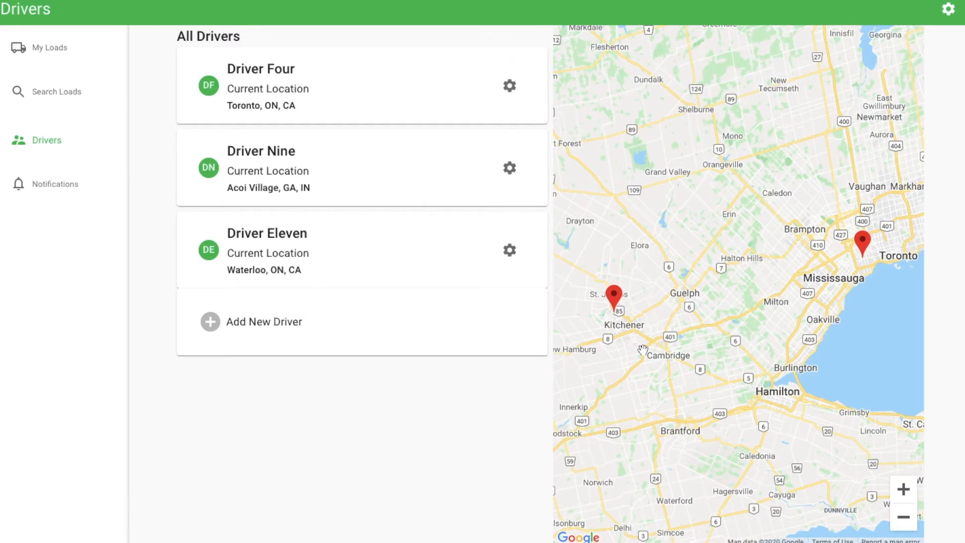
pyautogui.moveTo(161, 185)
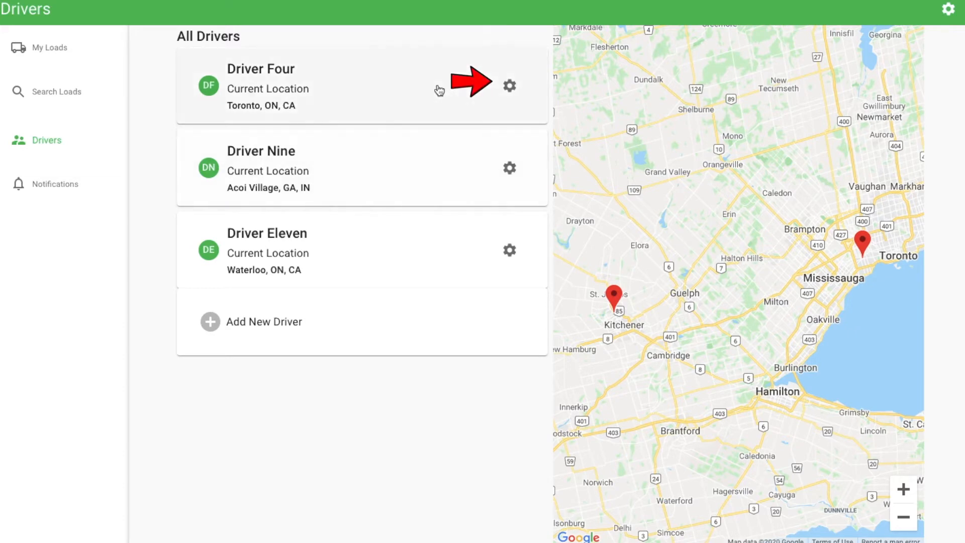
pyautogui.click(509, 86)
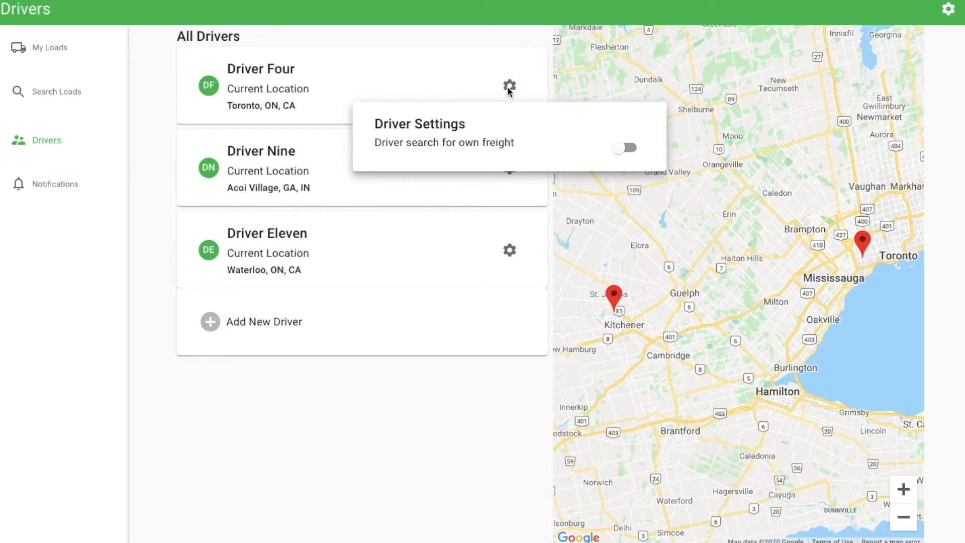
pyautogui.click(624, 147)
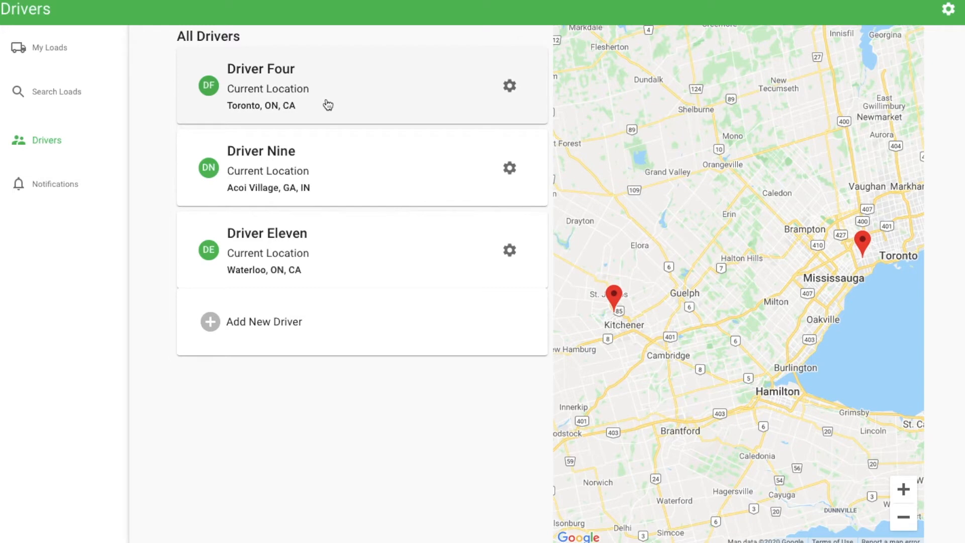
# Step: Set Driver Four's equipment type to Power only under Other and save it
pyautogui.click(307, 86)
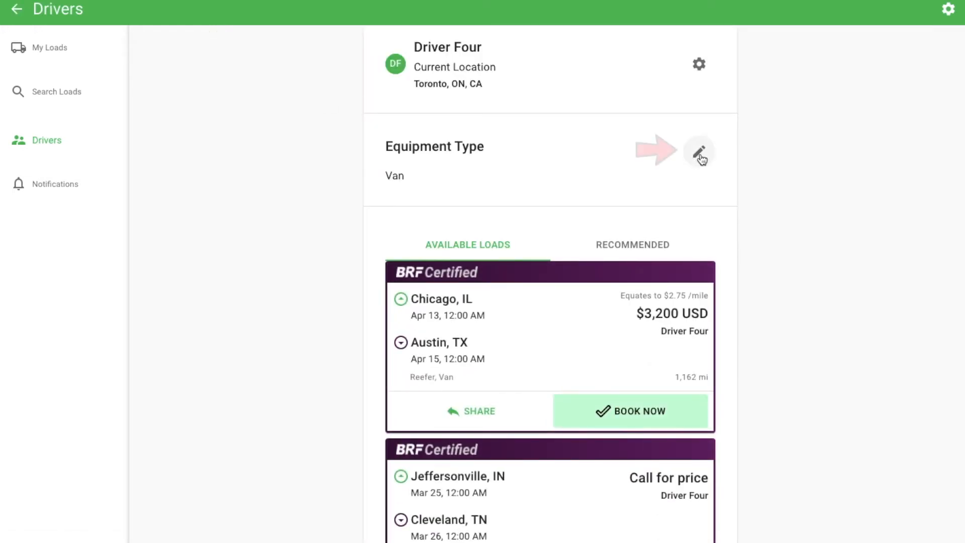
pyautogui.click(698, 152)
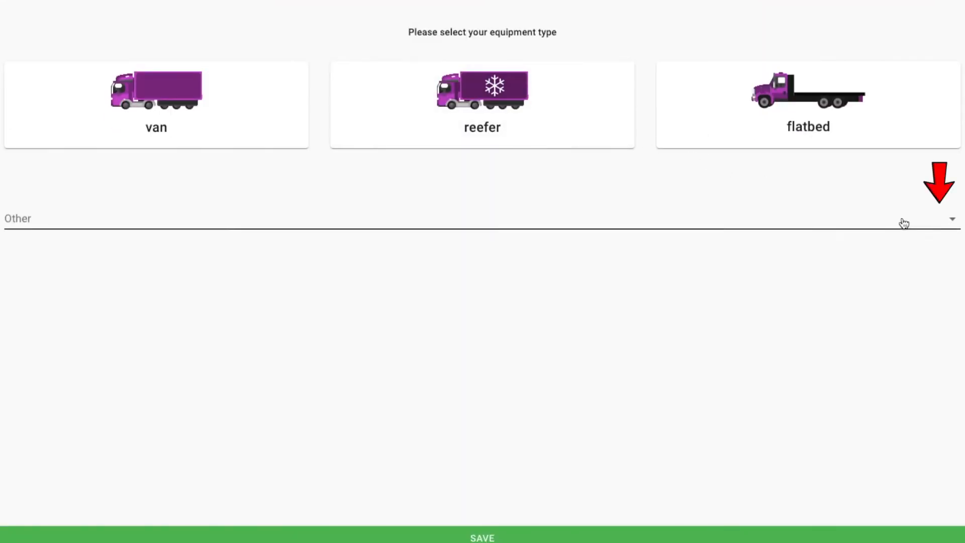
pyautogui.click(952, 219)
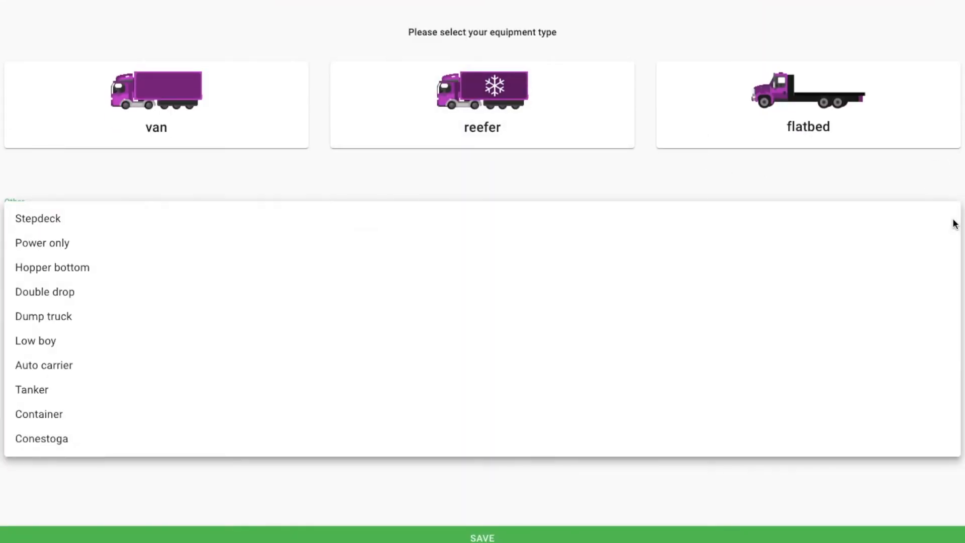
pyautogui.click(42, 242)
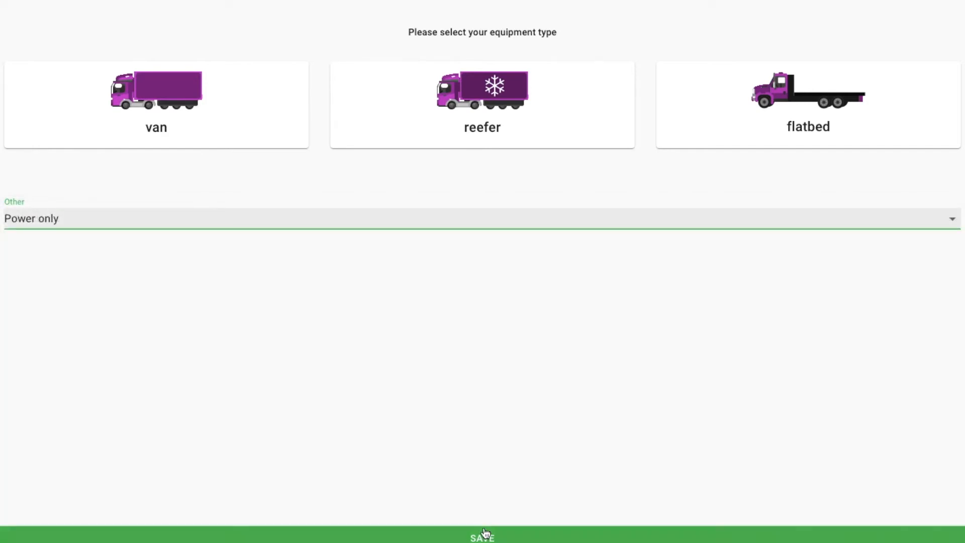
pyautogui.click(481, 535)
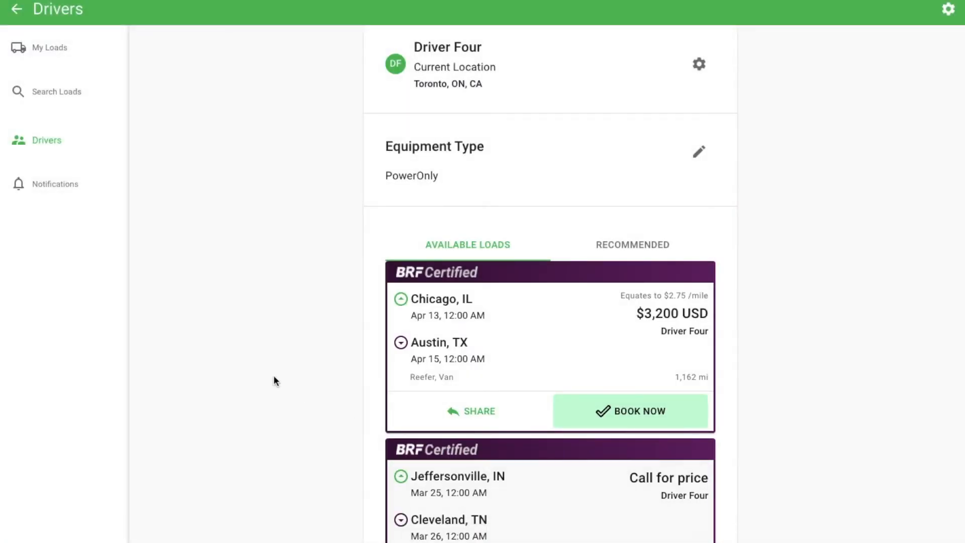
# Step: Start a new load request from Driver Four's page
pyautogui.scroll(-3)
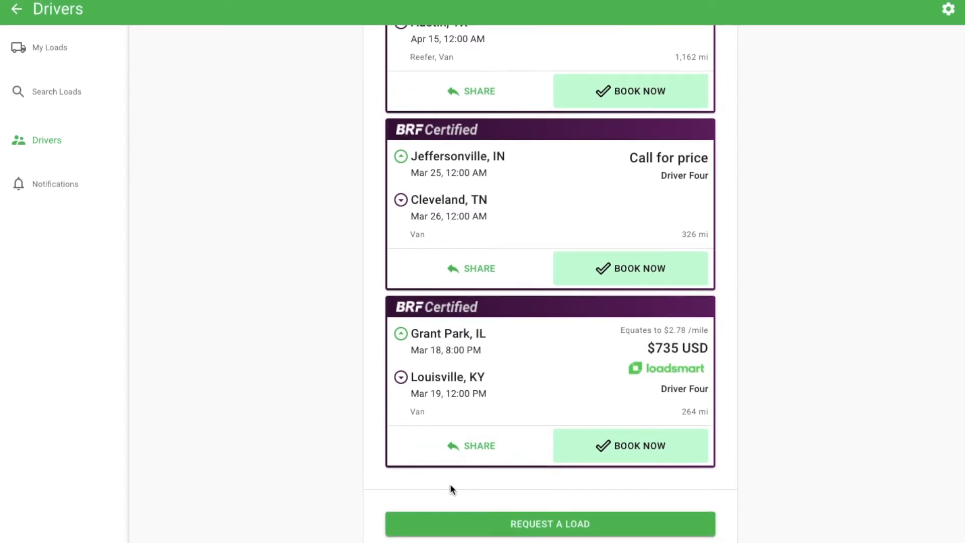
pyautogui.click(550, 524)
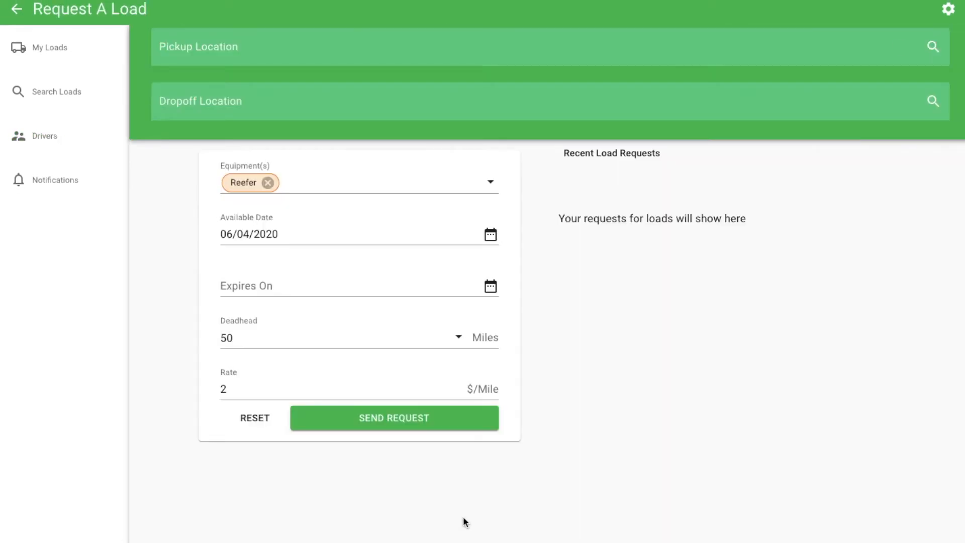
# Step: Request a reefer load from Chicago to Texas, USA, available April 7, and send it
pyautogui.click(393, 418)
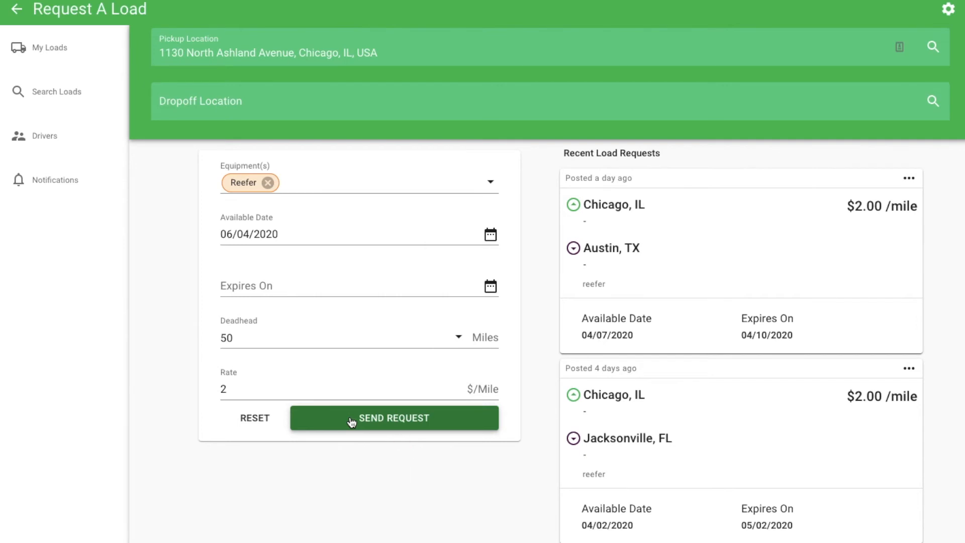
pyautogui.moveTo(304, 163)
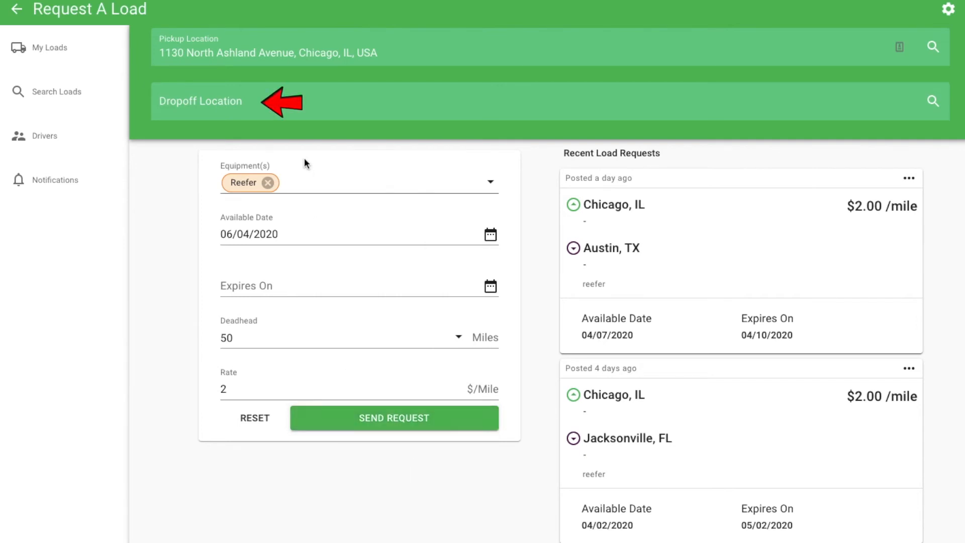
pyautogui.write('texas')
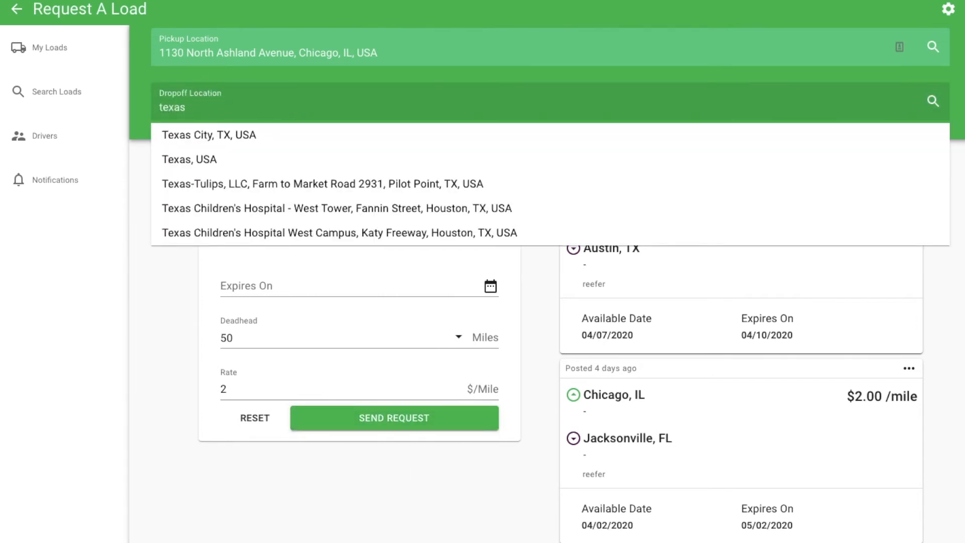
pyautogui.click(189, 159)
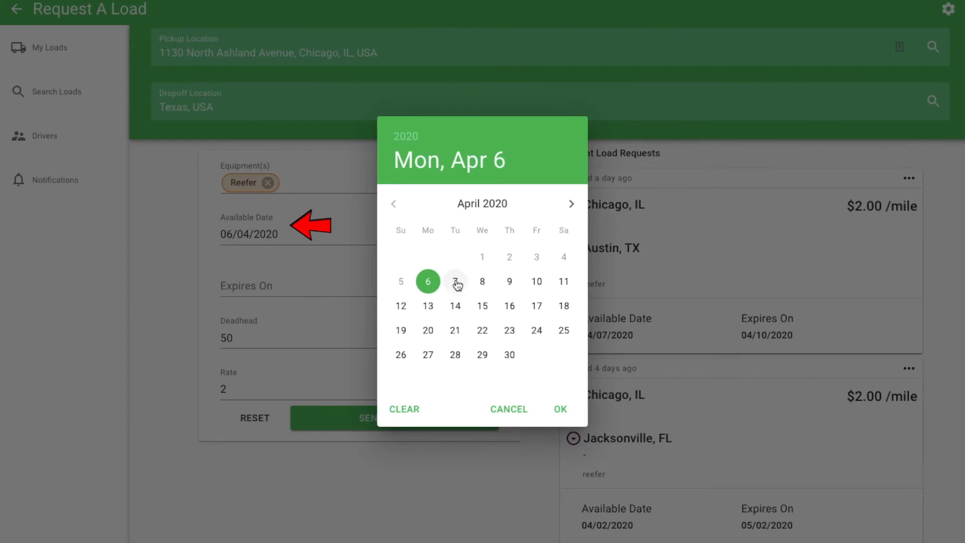
pyautogui.click(558, 408)
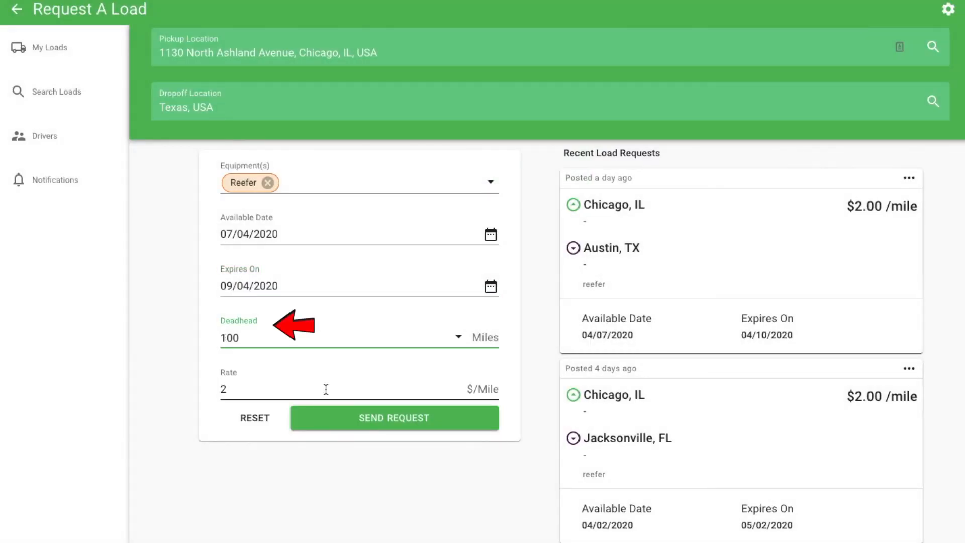
pyautogui.click(393, 417)
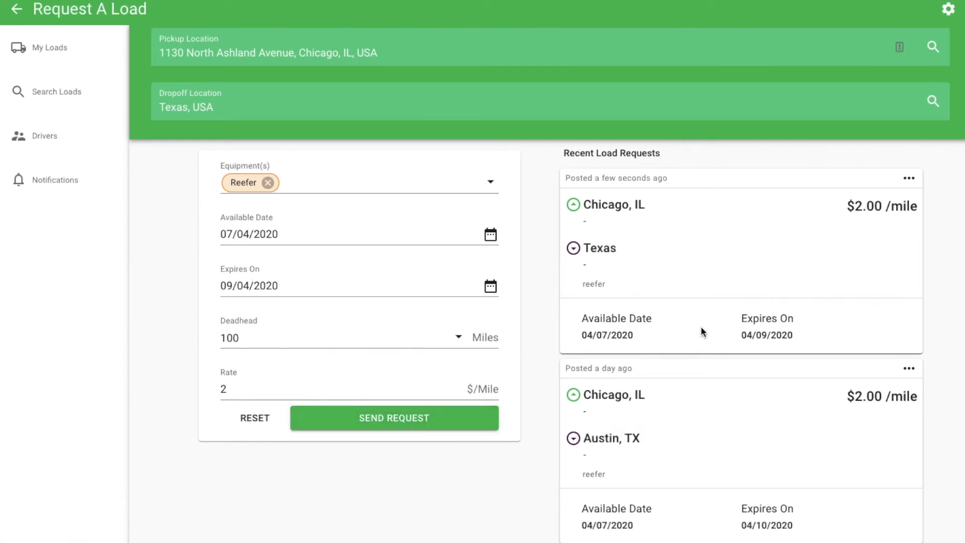
# Step: Delete the older Chicago–Austin request from the recent load requests
pyautogui.scroll(-3)
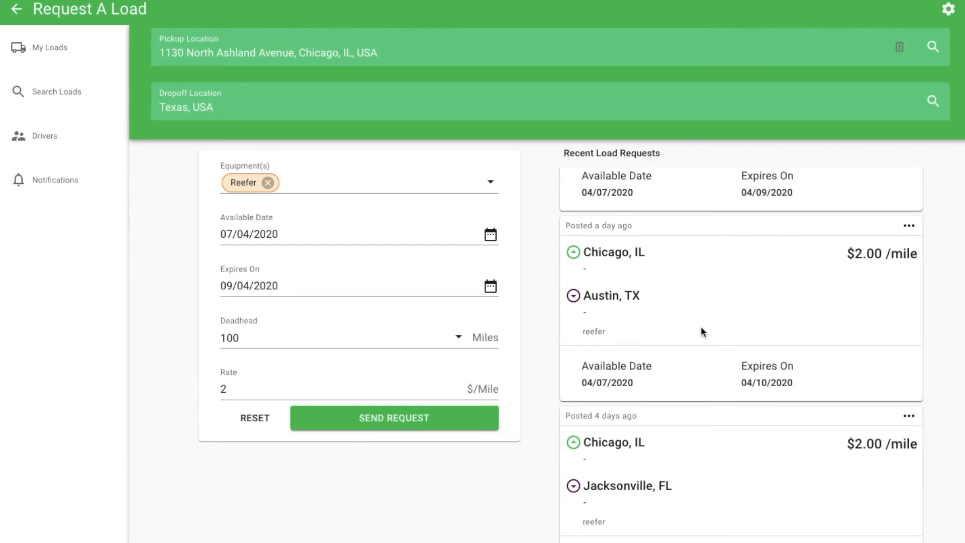
pyautogui.click(908, 225)
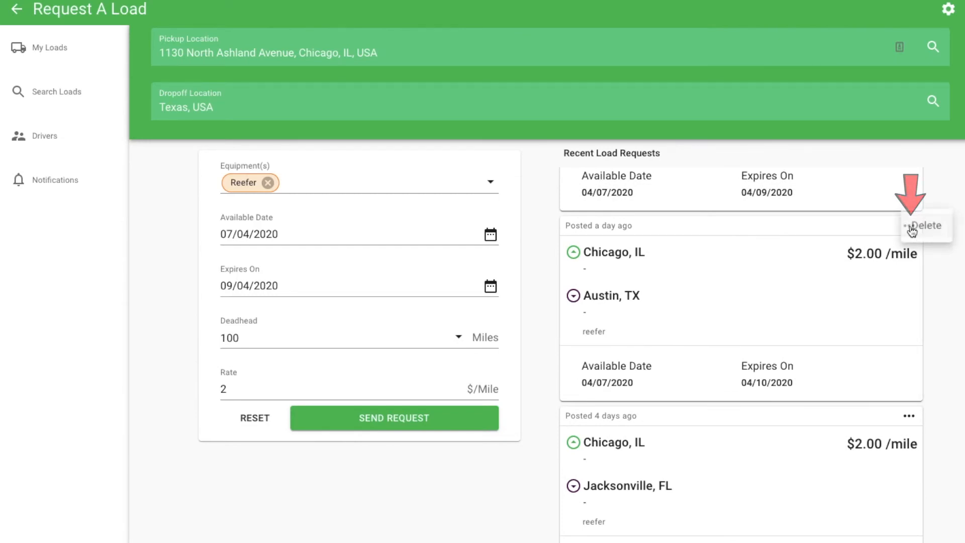
pyautogui.click(923, 224)
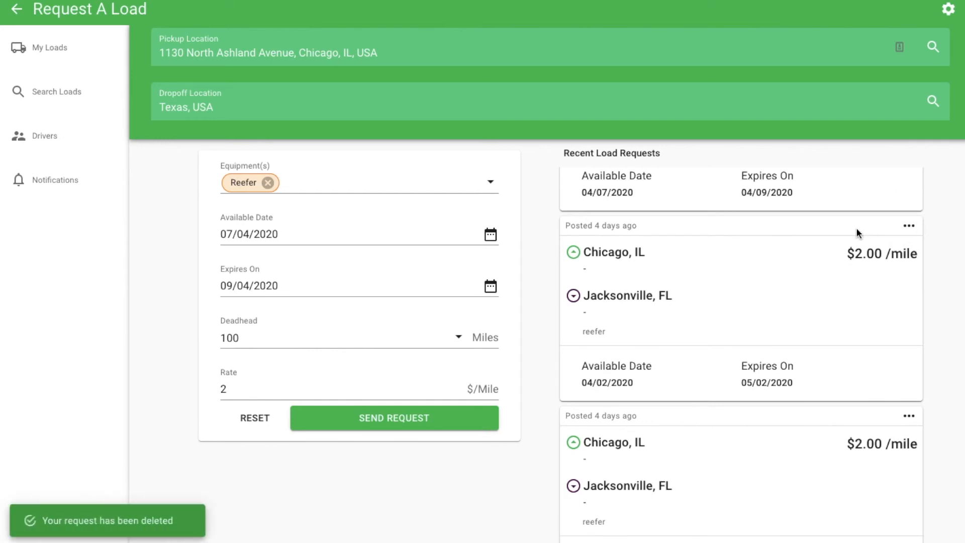
# Step: Return to Driver Four's page showing the available loads
pyautogui.scroll(3)
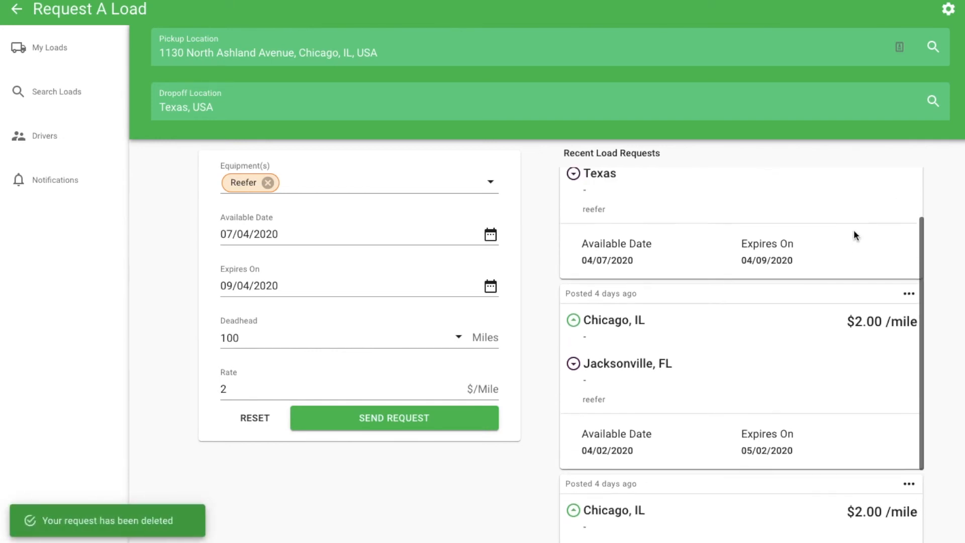
pyautogui.scroll(3)
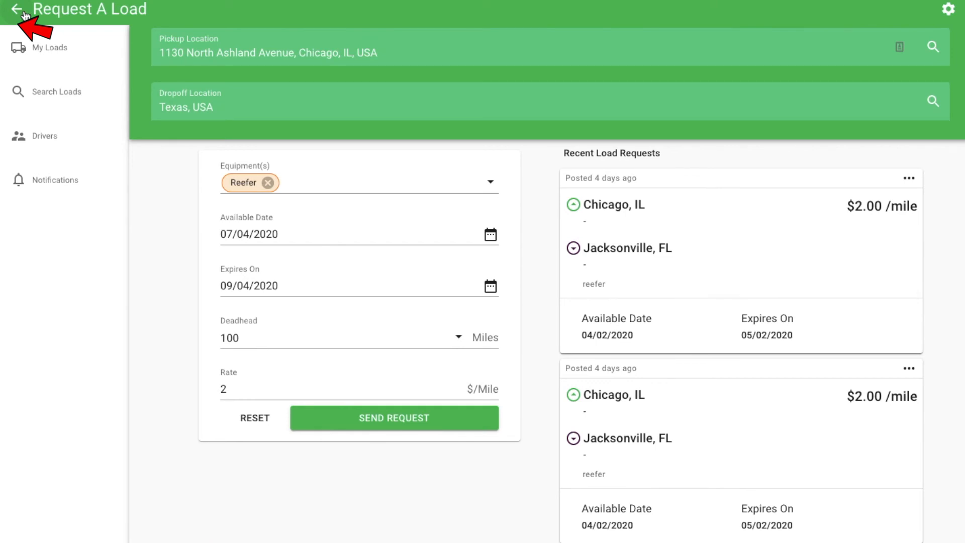
pyautogui.click(17, 12)
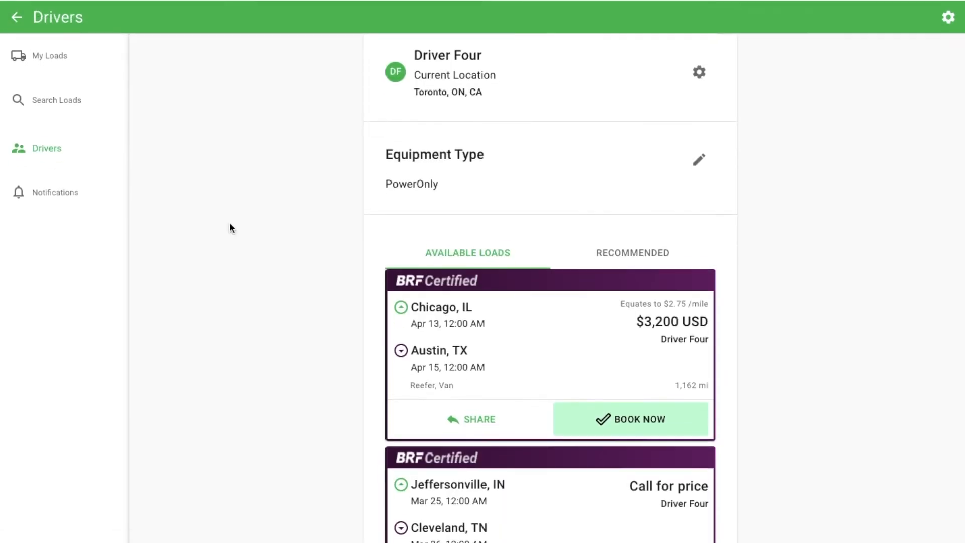
# Step: Scroll Driver Four's Available Loads cards, then switch to the Recommended loads list
pyautogui.scroll(3)
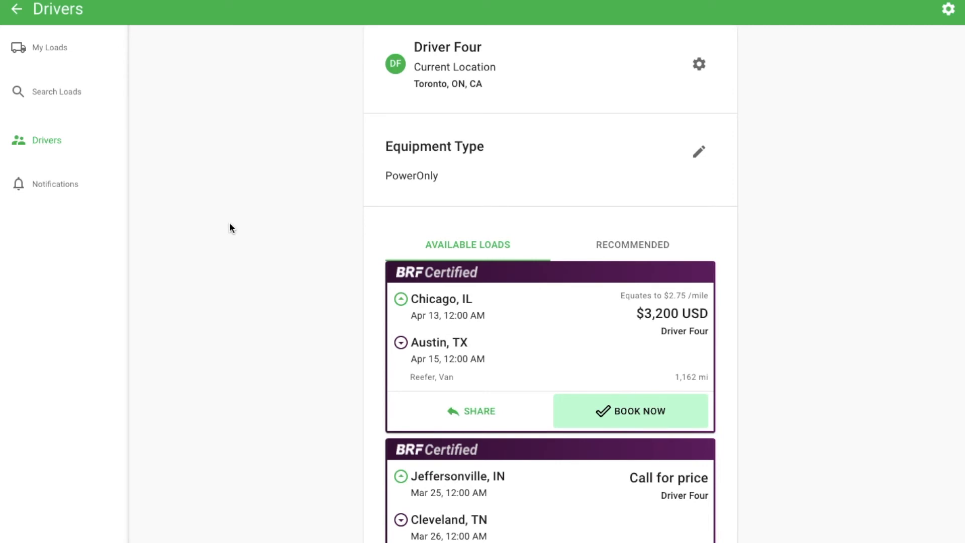
pyautogui.scroll(-3)
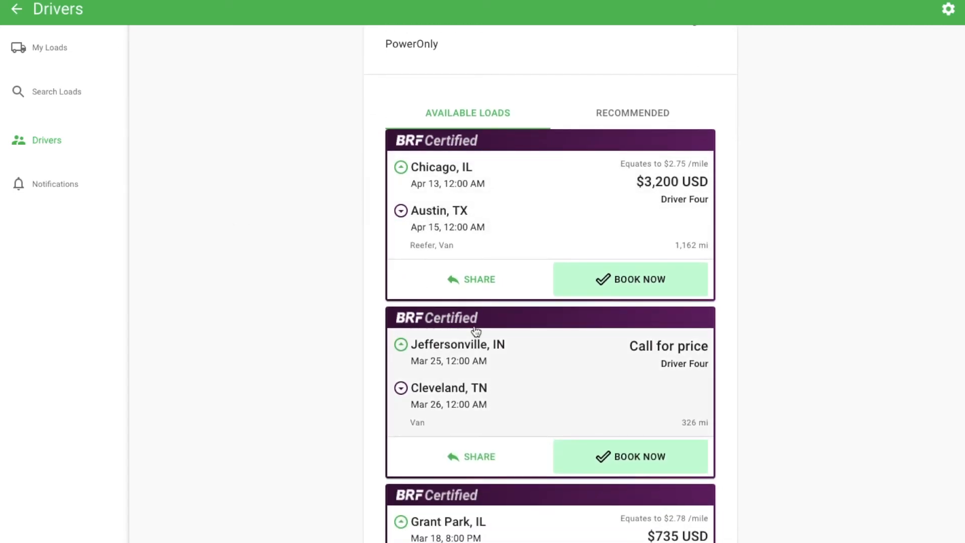
pyautogui.click(632, 112)
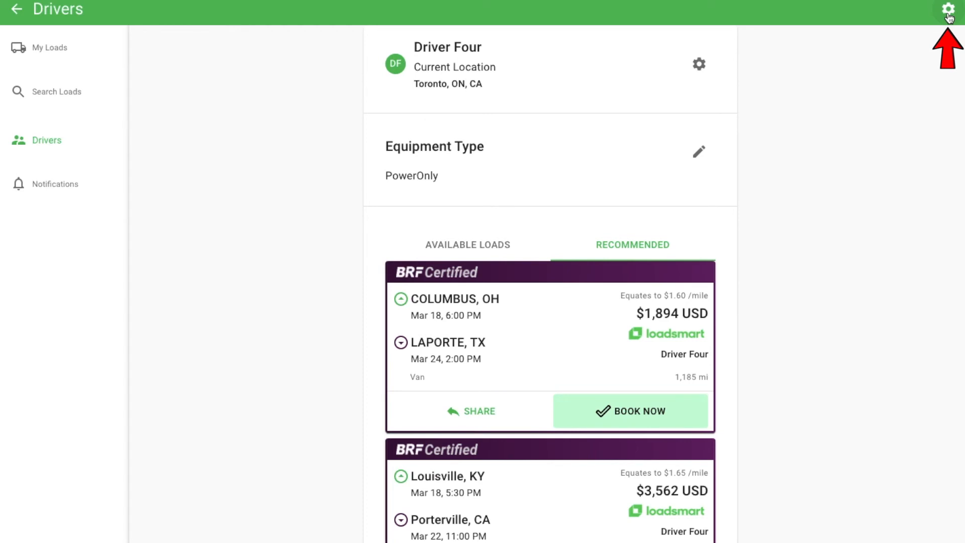
# Step: In Settings, edit the Profile mobile number to end in 9 and save it
pyautogui.click(947, 9)
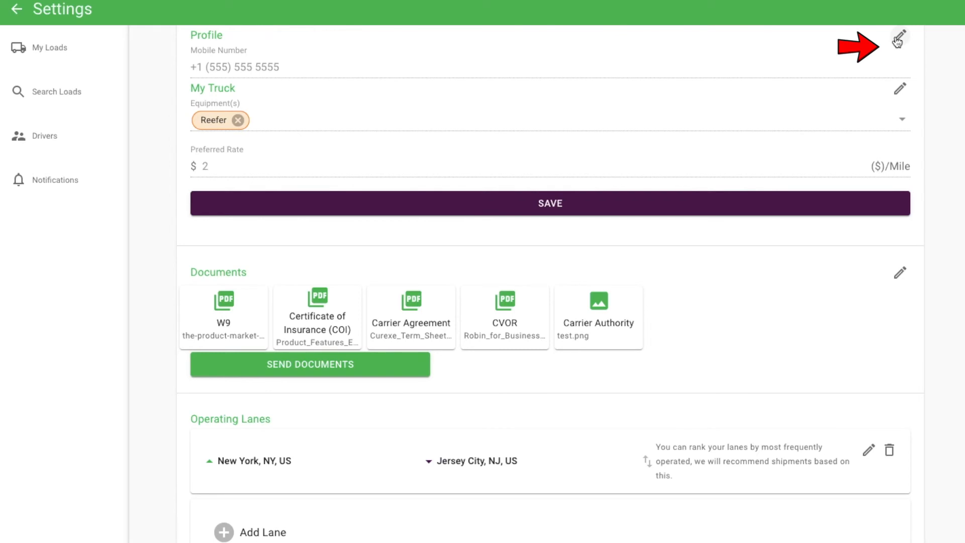
pyautogui.click(898, 35)
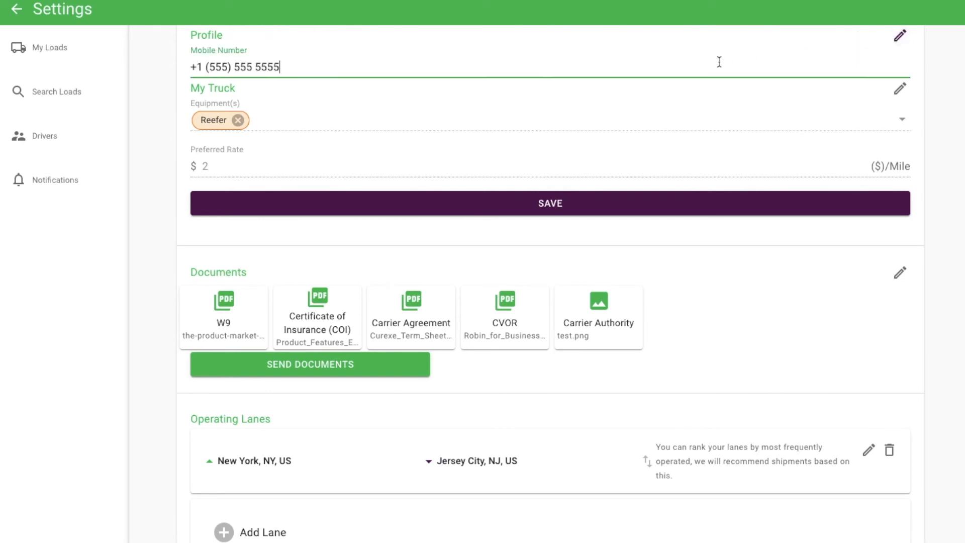
pyautogui.write('9')
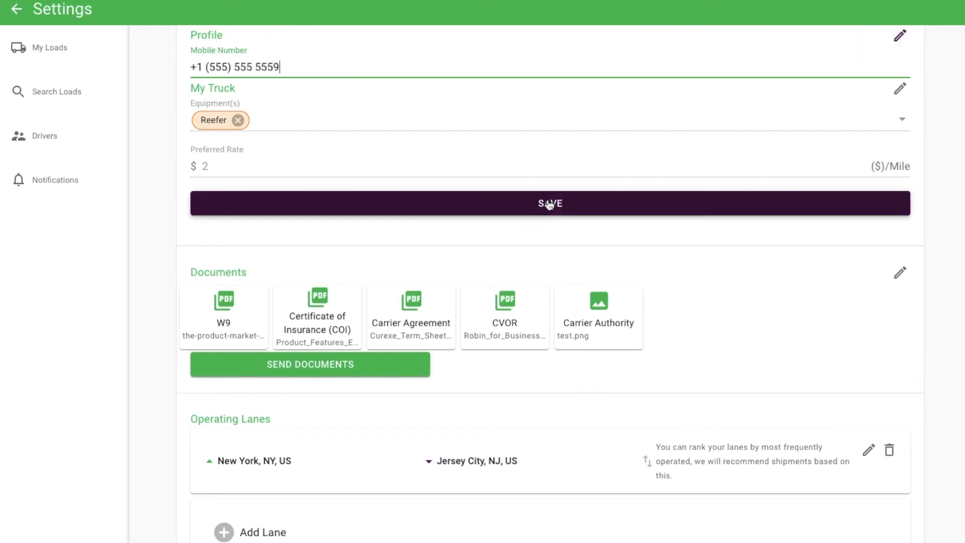
pyautogui.click(549, 202)
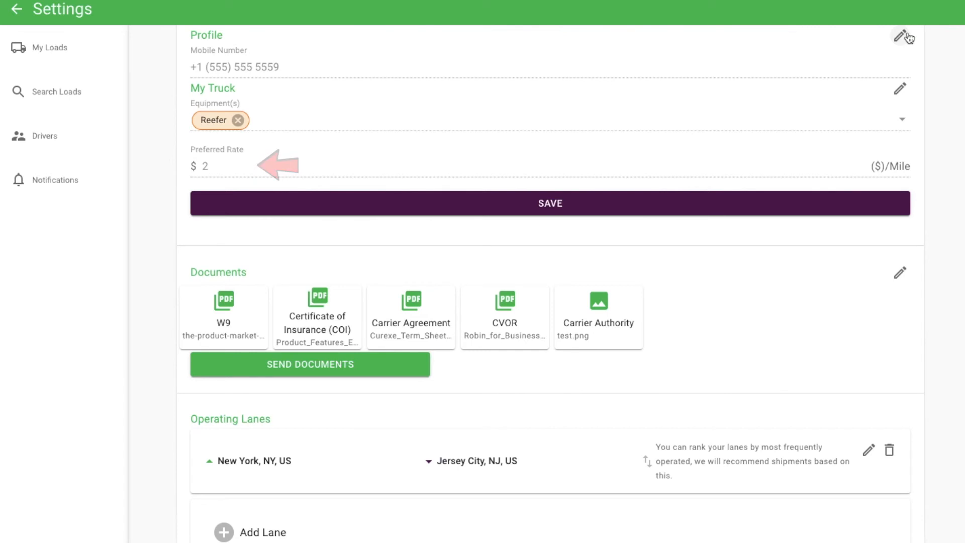
pyautogui.moveTo(148, 284)
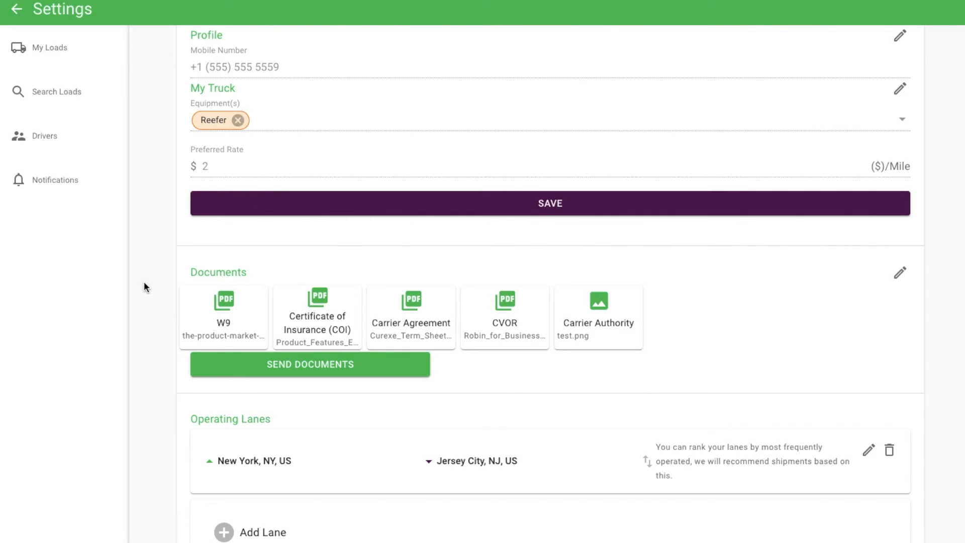
pyautogui.scroll(-3)
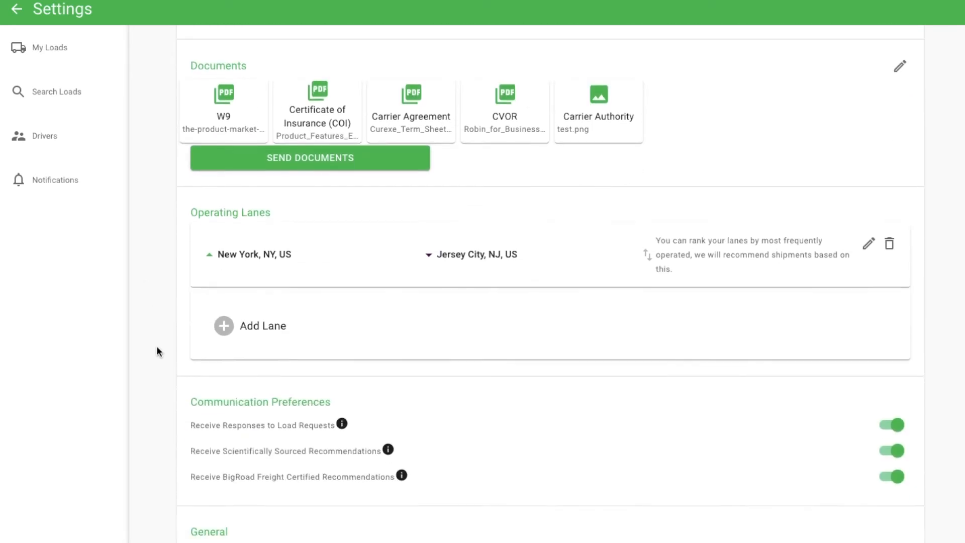
pyautogui.scroll(-3)
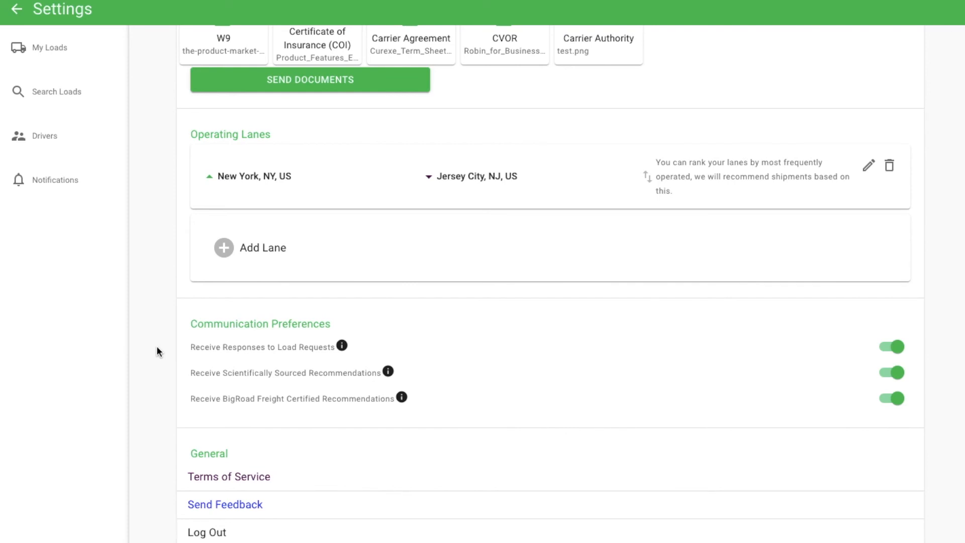
pyautogui.moveTo(79, 261)
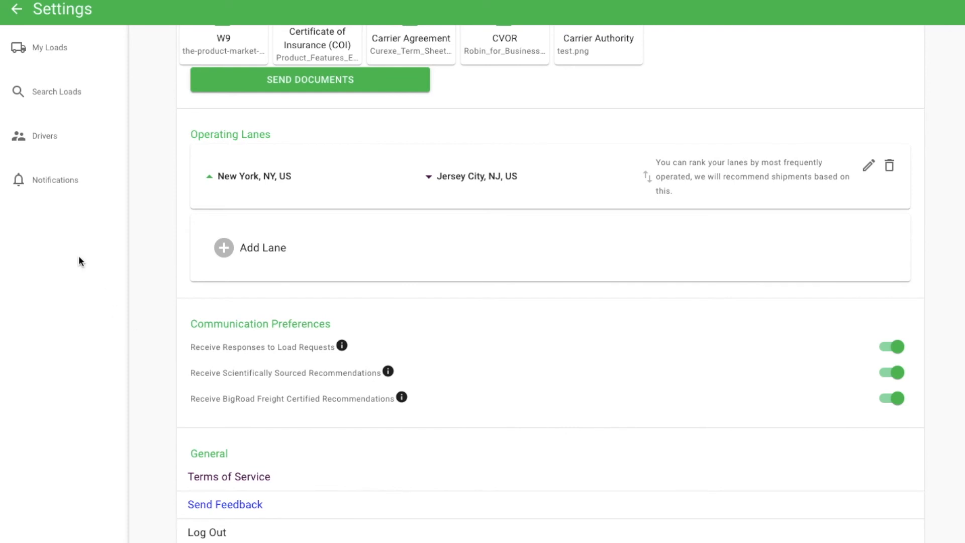
pyautogui.moveTo(23, 62)
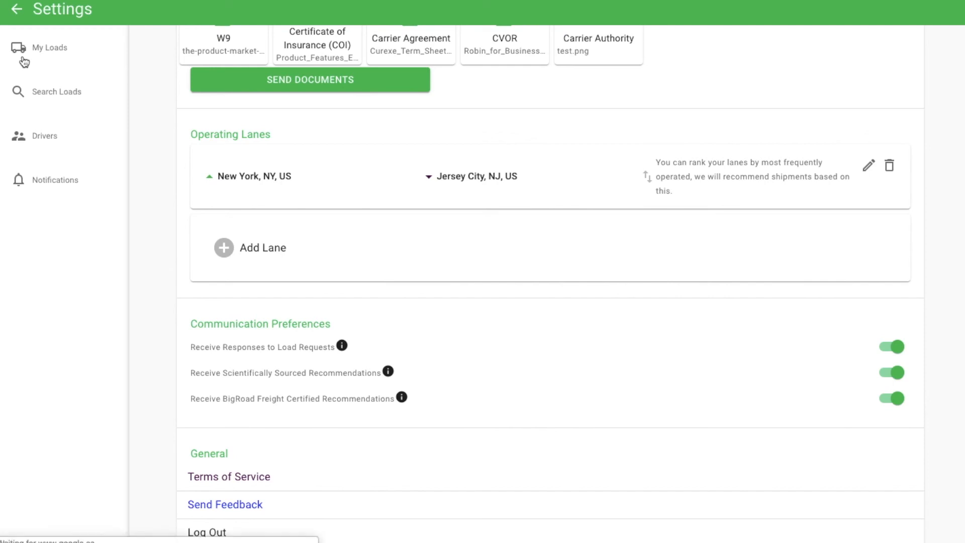
# Step: Go to My Loads showing the Steeles Avenue–Dodo's Chicken load cards
pyautogui.click(50, 51)
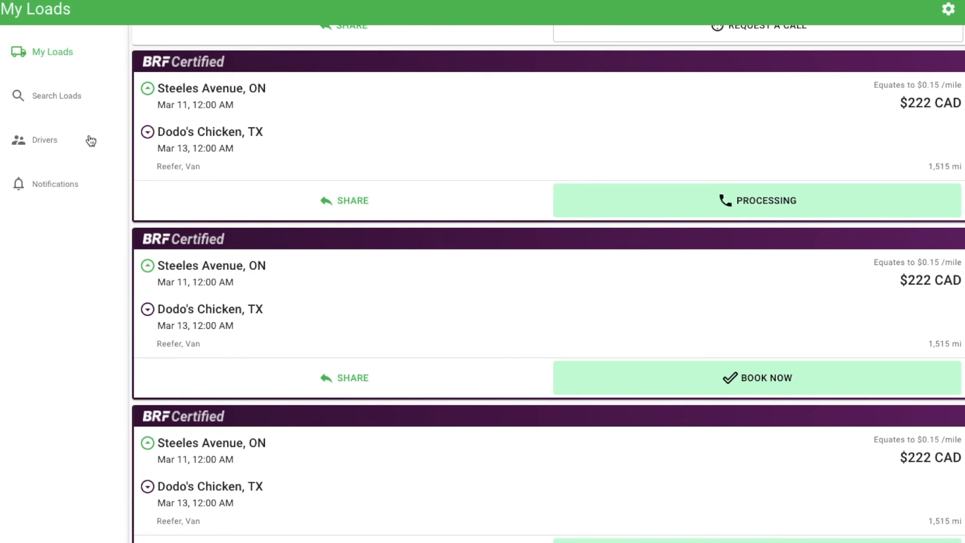
pyautogui.moveTo(356, 102)
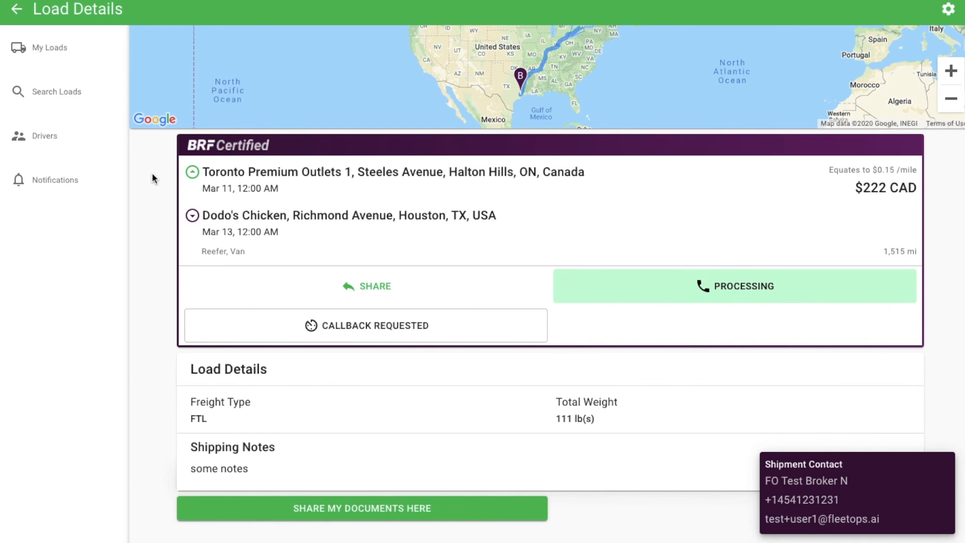
# Step: Share my documents for this load with the shipment contact
pyautogui.click(362, 508)
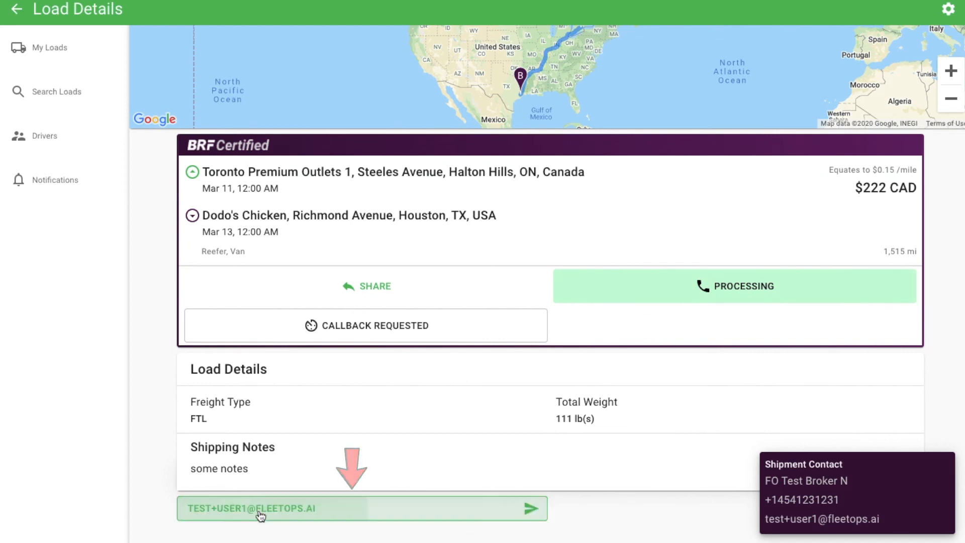
pyautogui.click(529, 508)
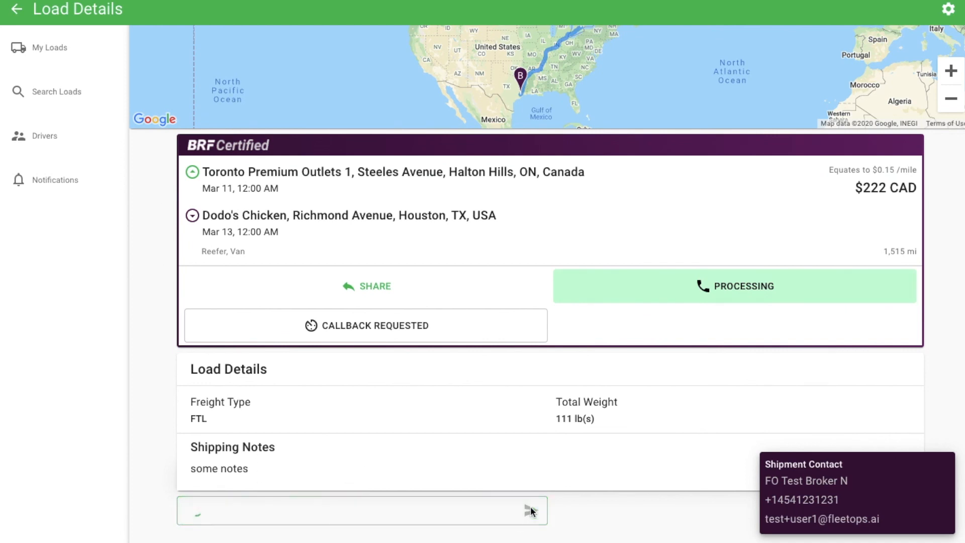
# Step: Share the Toronto–Houston load with Driver Nine and send it
pyautogui.click(530, 509)
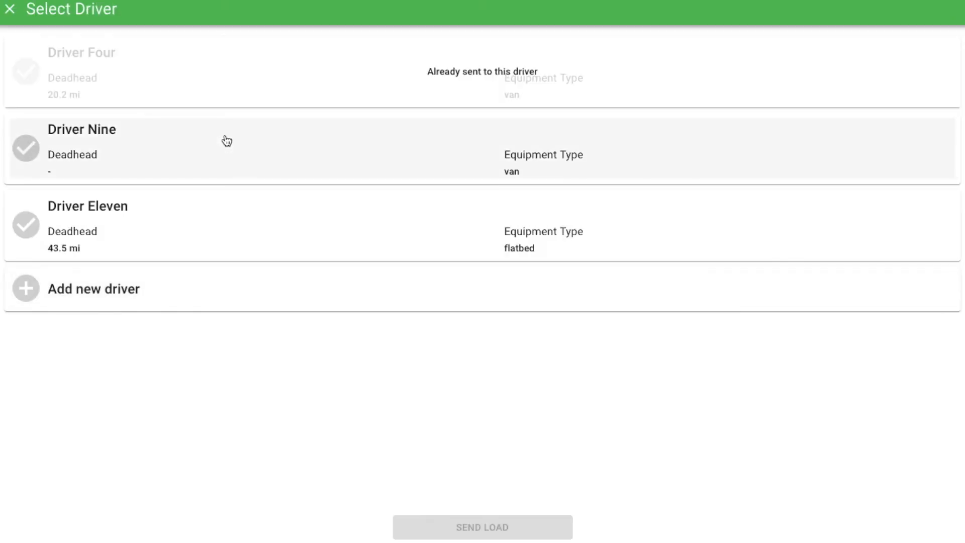
pyautogui.click(25, 149)
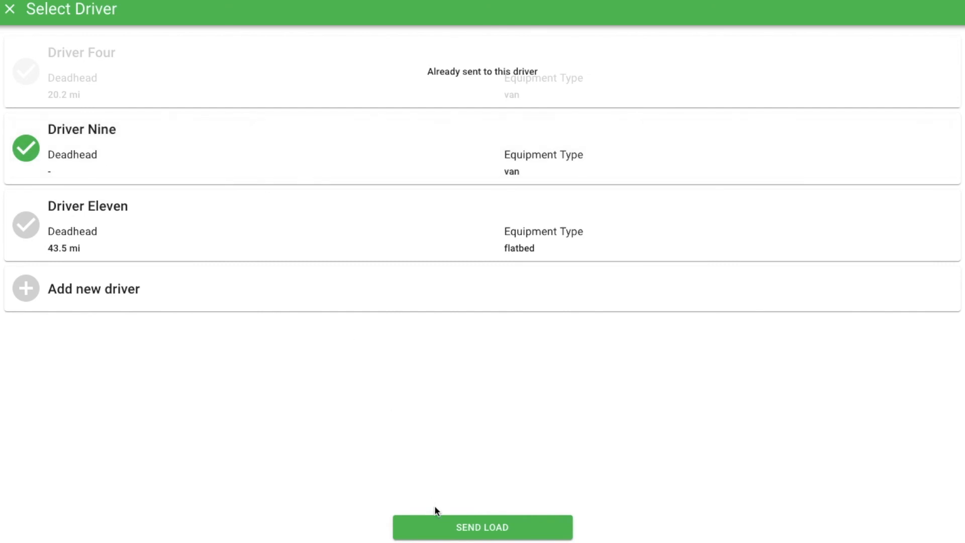
pyautogui.click(481, 527)
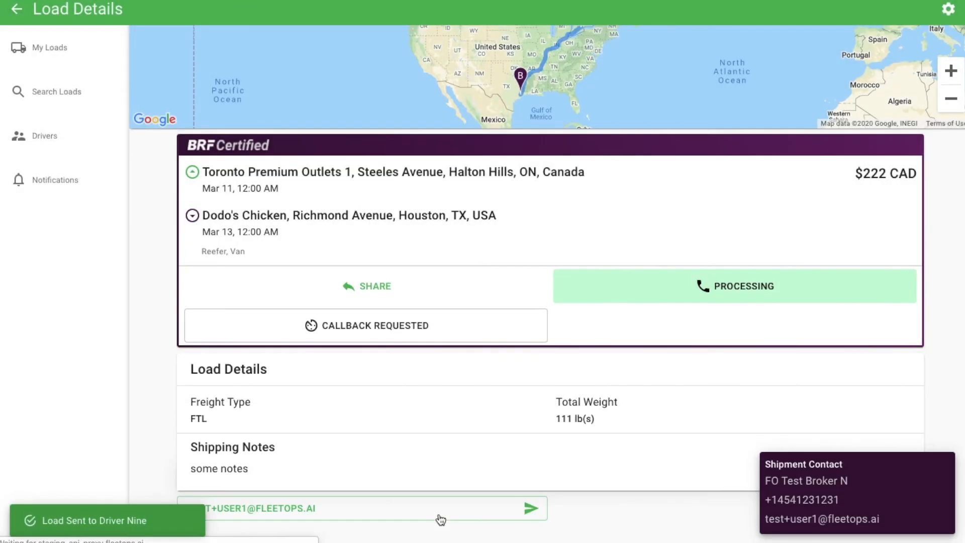